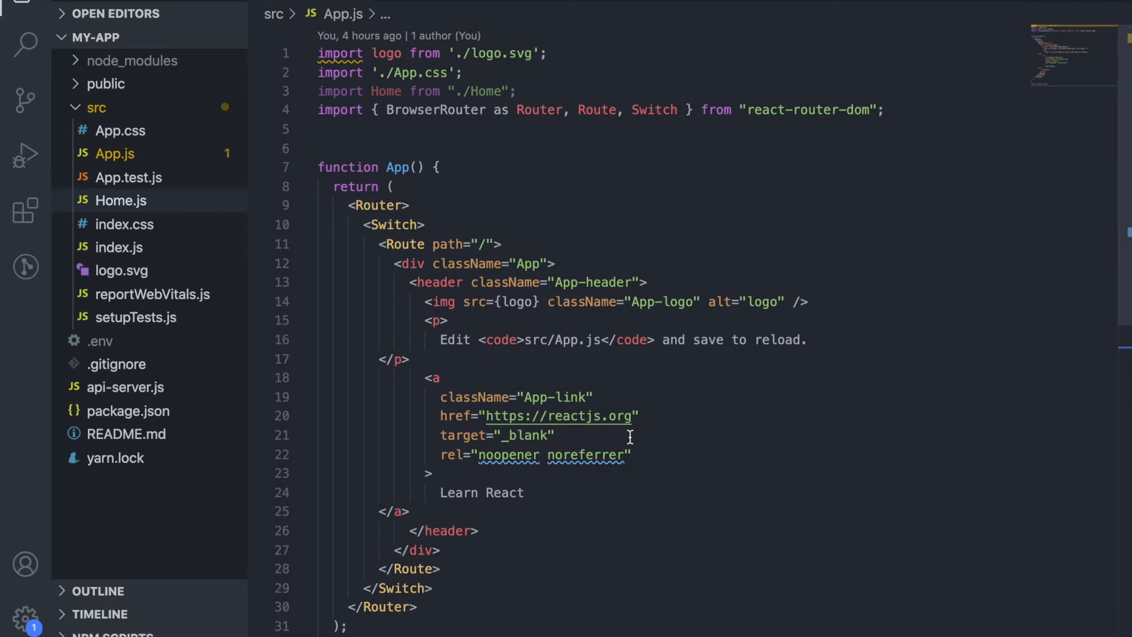
Review App.js and api-server.js, then view the default React page at localhost:3000.
scroll("down", 3)
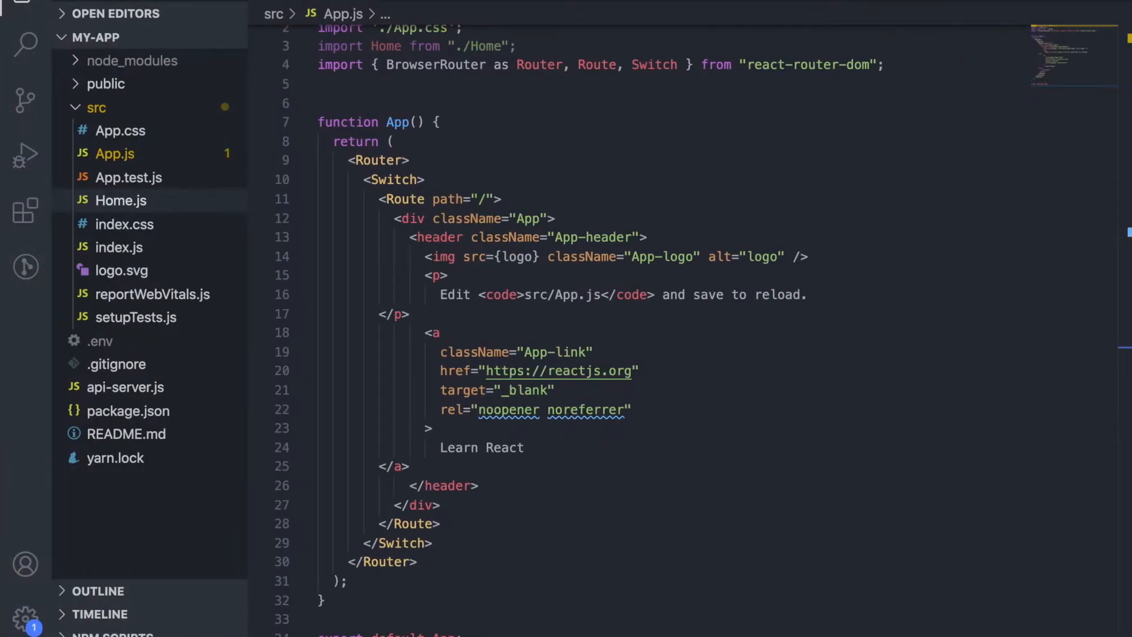
left_click(125, 386)
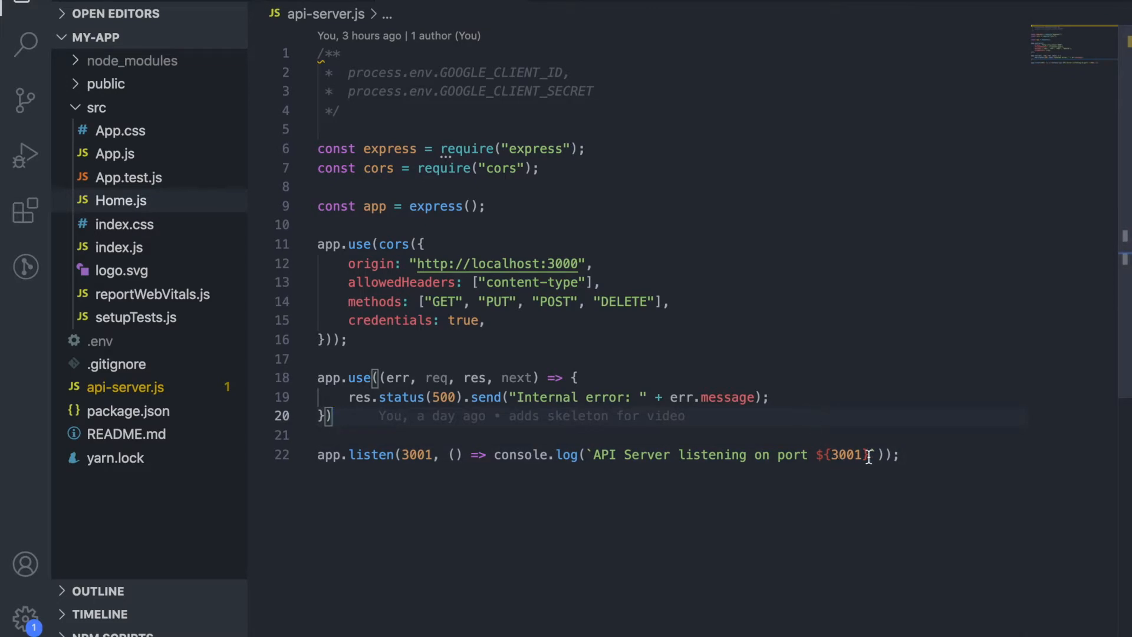
left_click(108, 154)
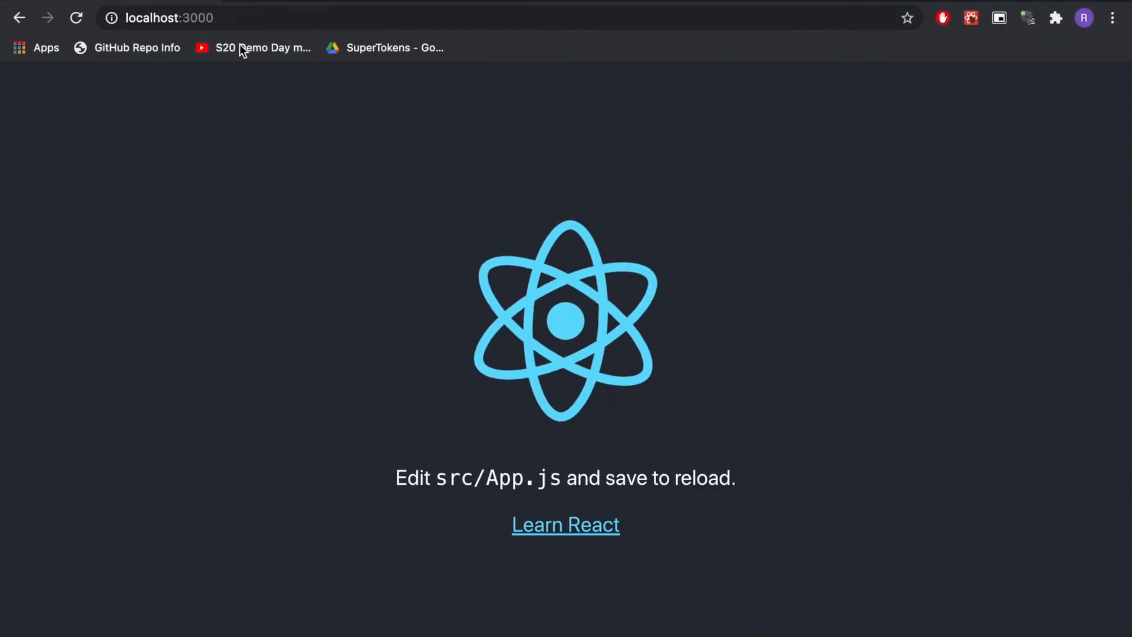
mouse_move(318, 6)
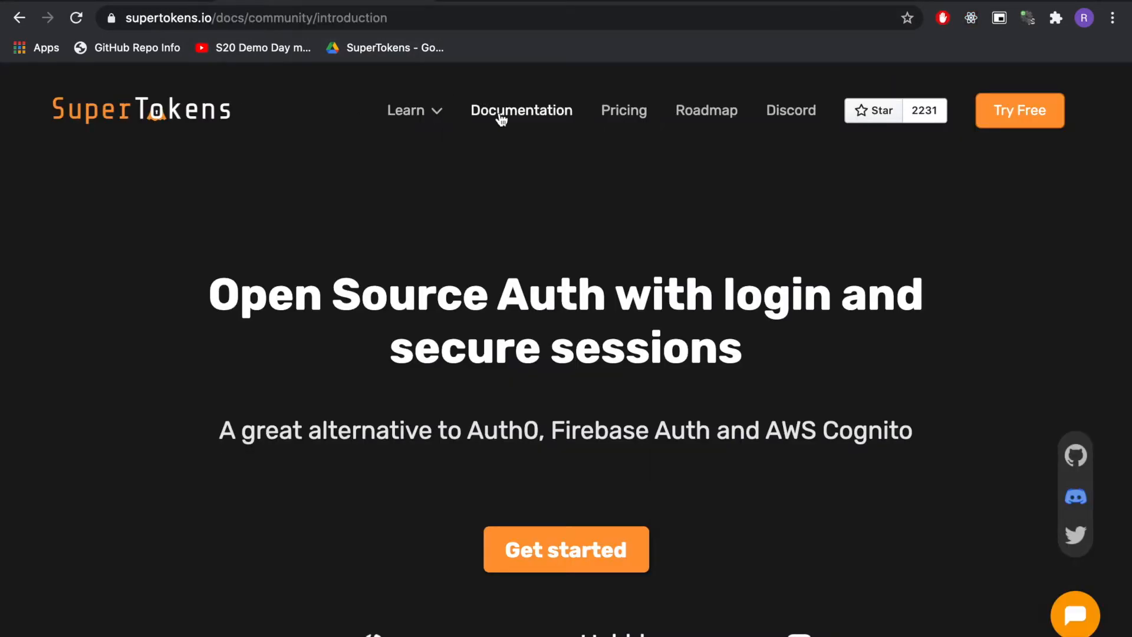
Reach the Email password + Social Login recipe's Frontend quick setup and its init code sample.
left_click(521, 111)
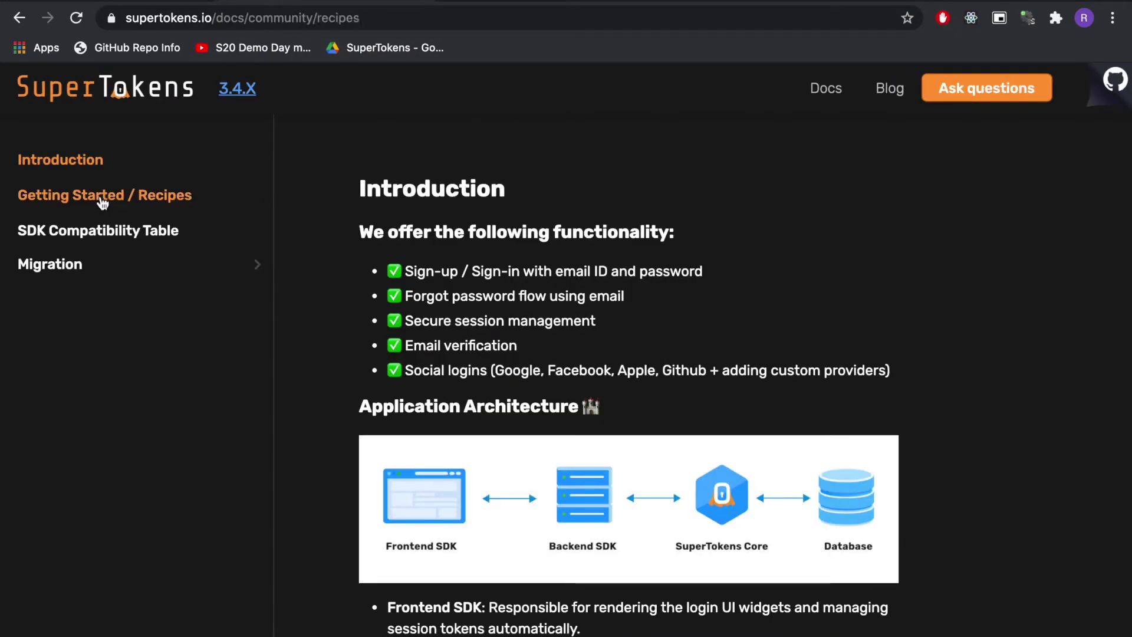
left_click(104, 196)
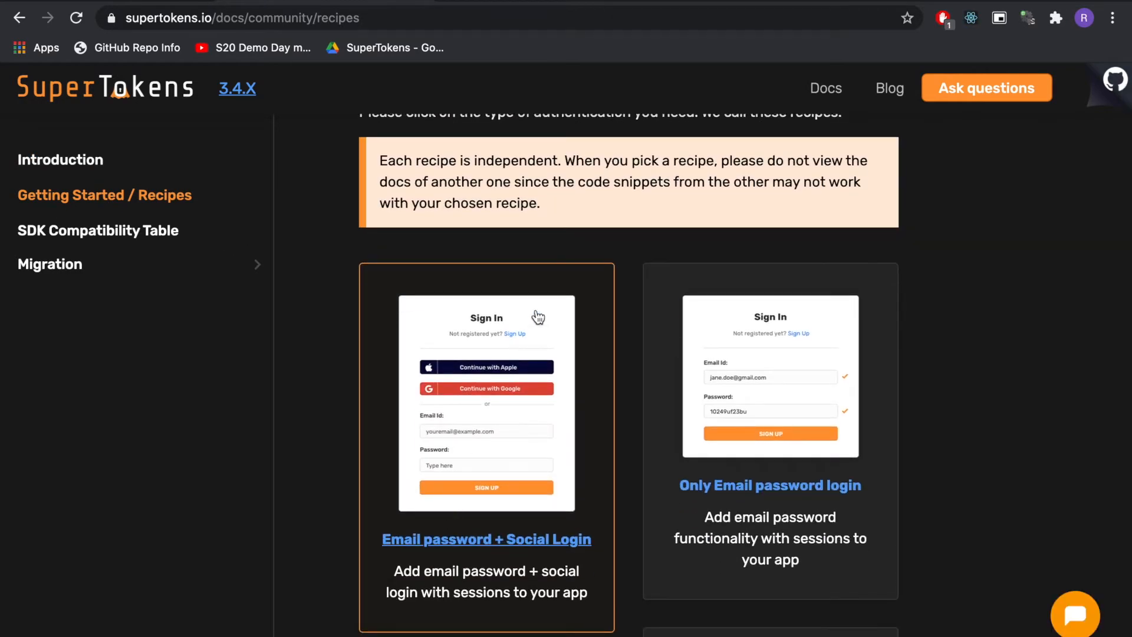
left_click(486, 539)
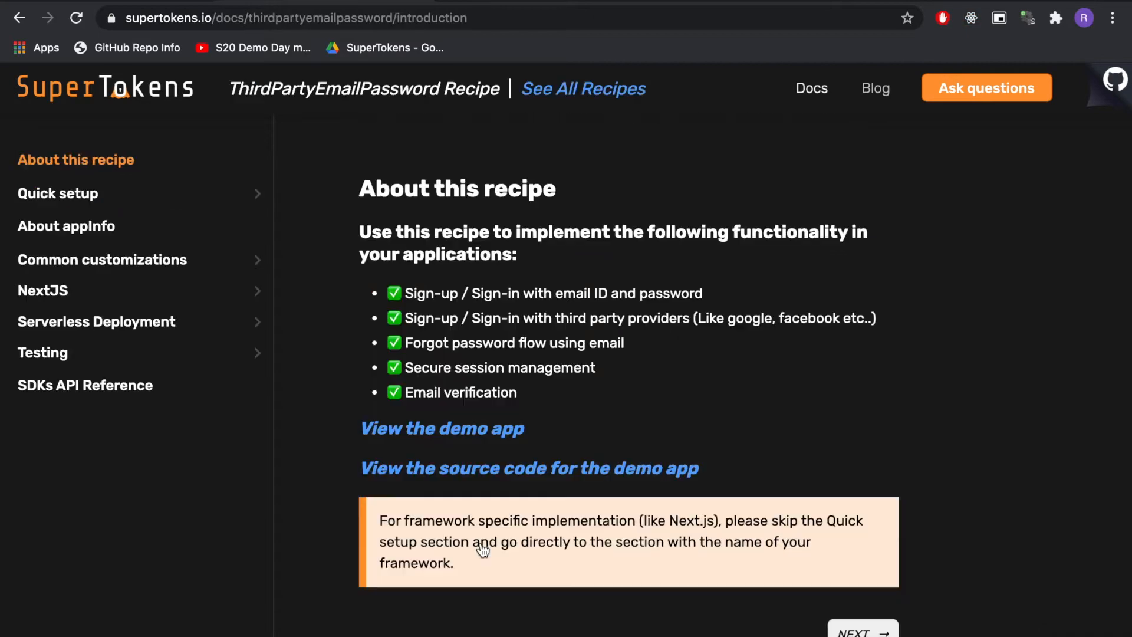
left_click(56, 194)
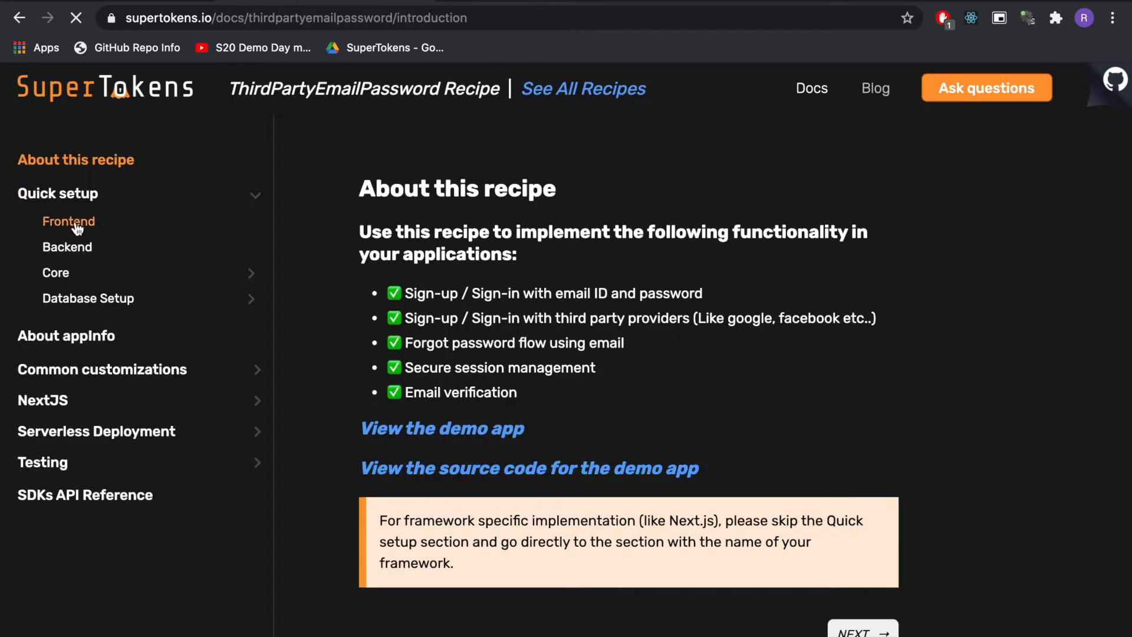
left_click(68, 222)
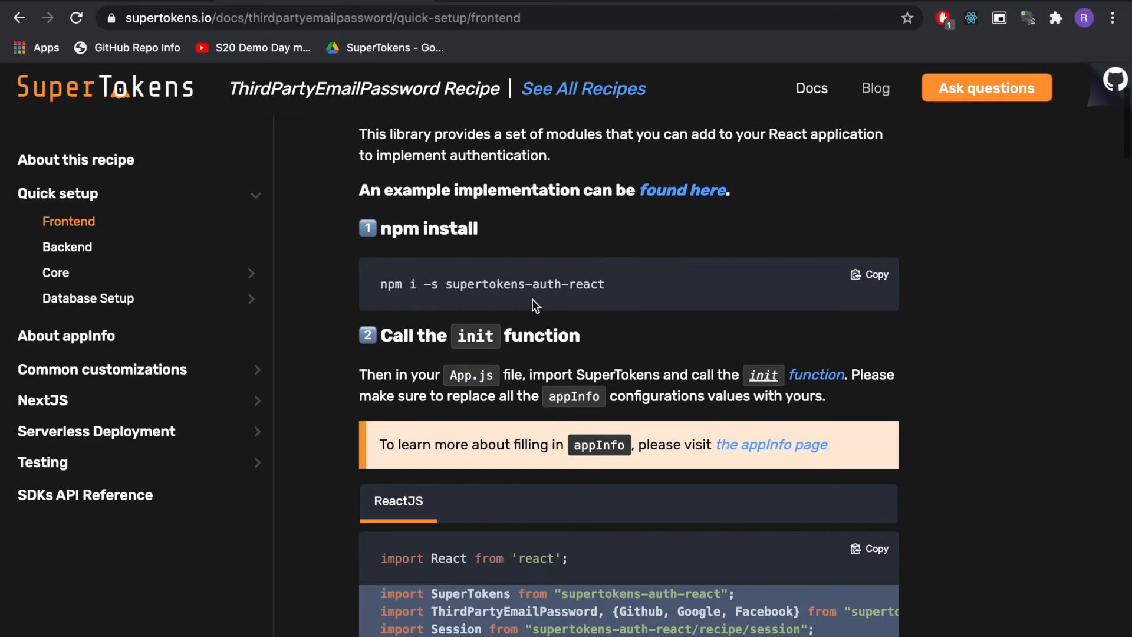
scroll("down", 3)
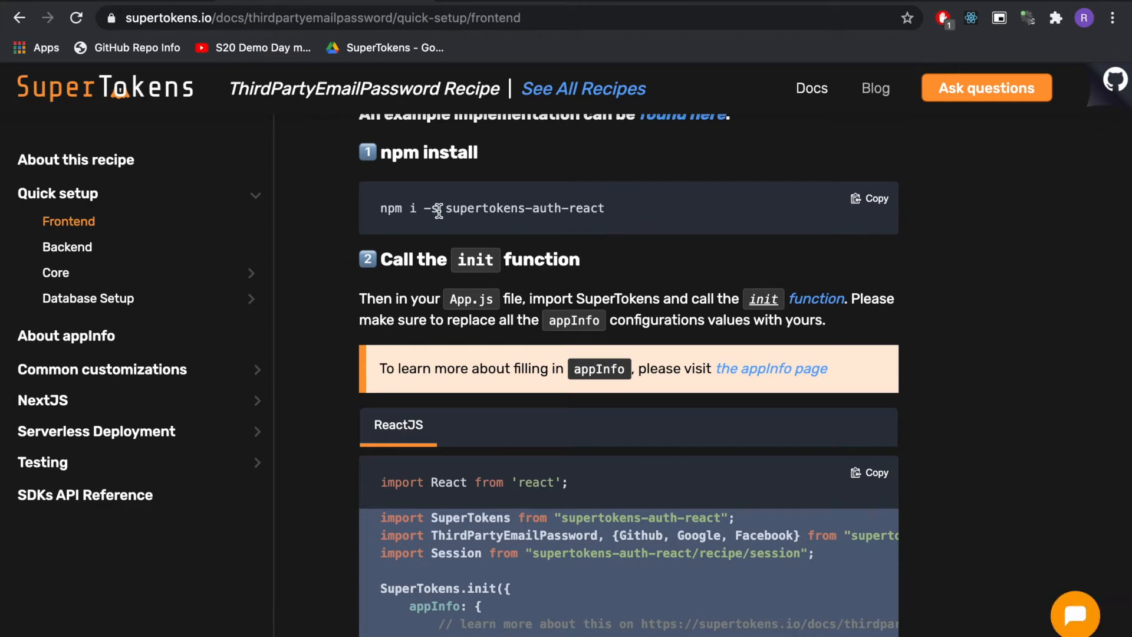
mouse_move(627, 282)
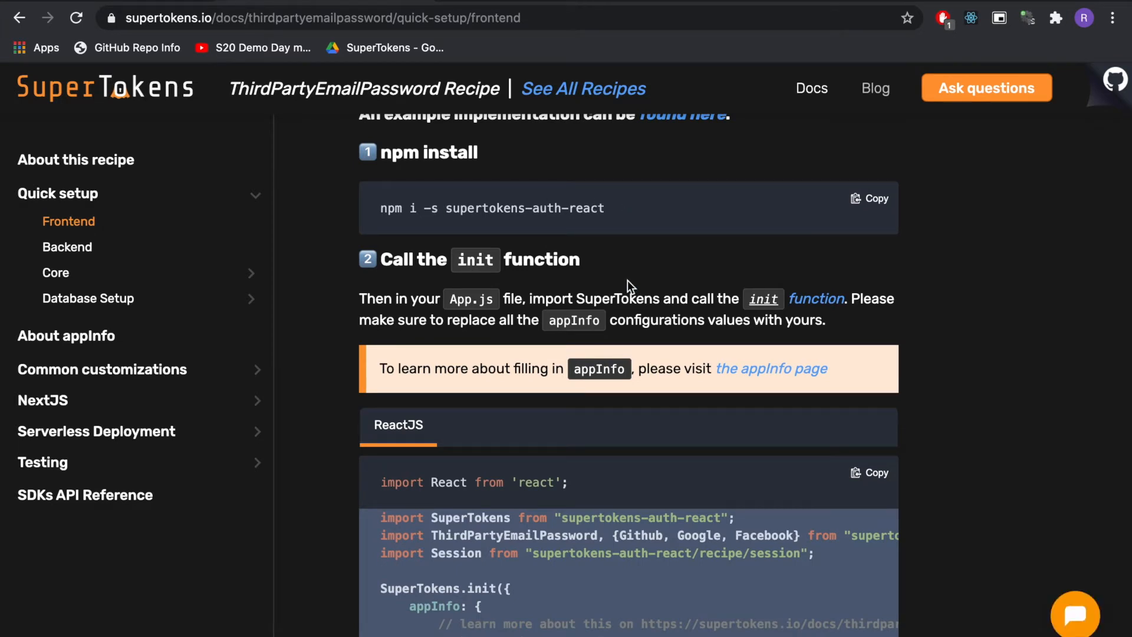
scroll("down", 3)
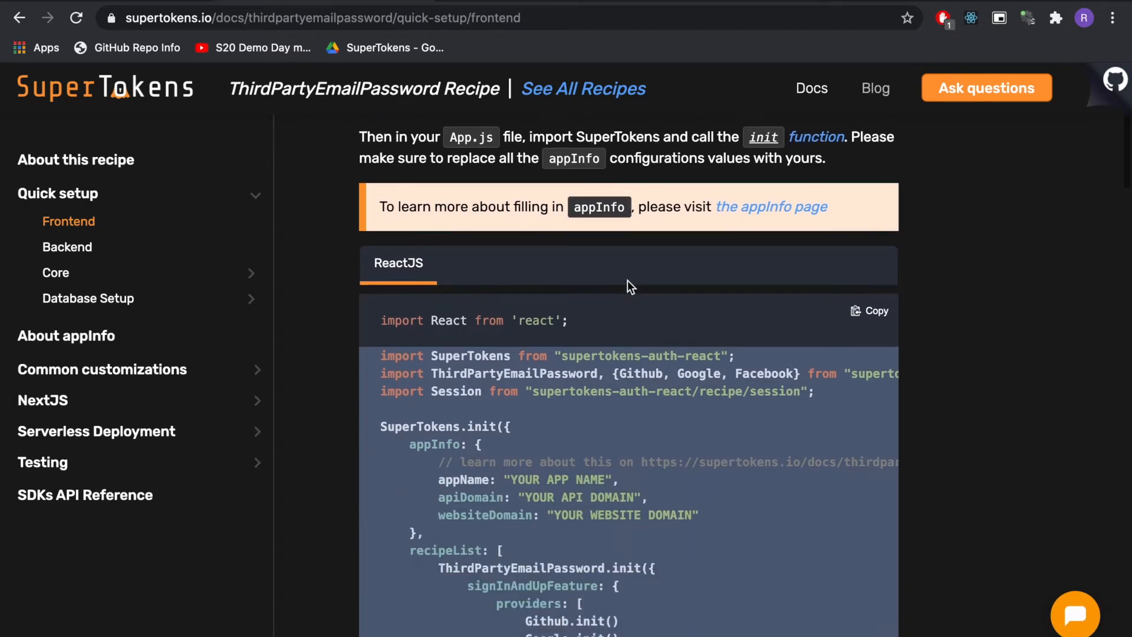
scroll("down", 3)
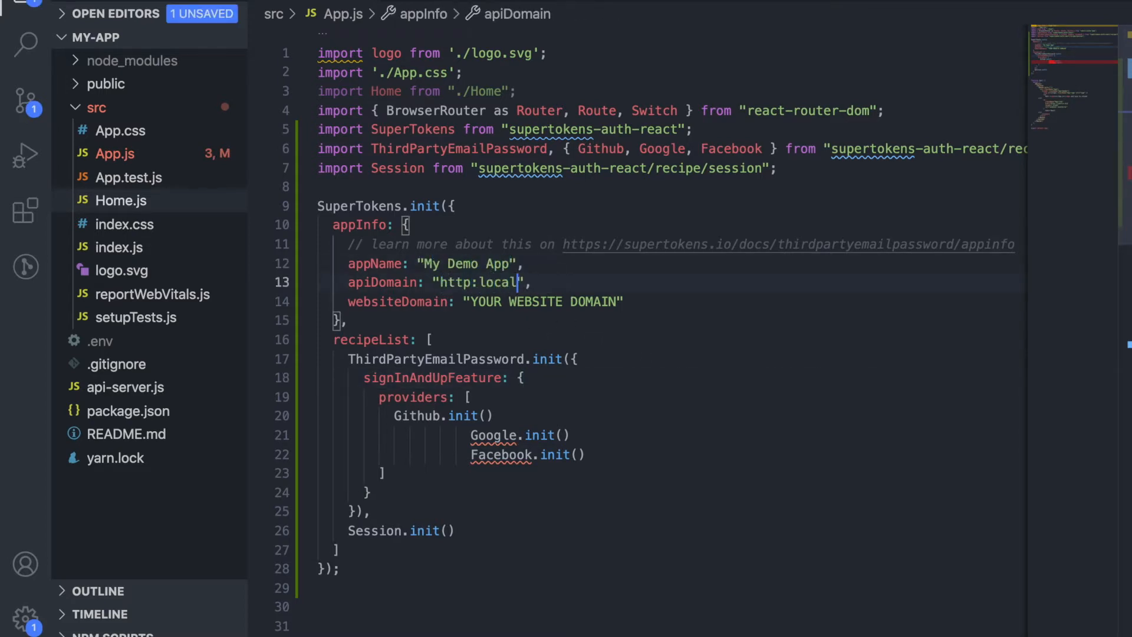
type("host:3001")
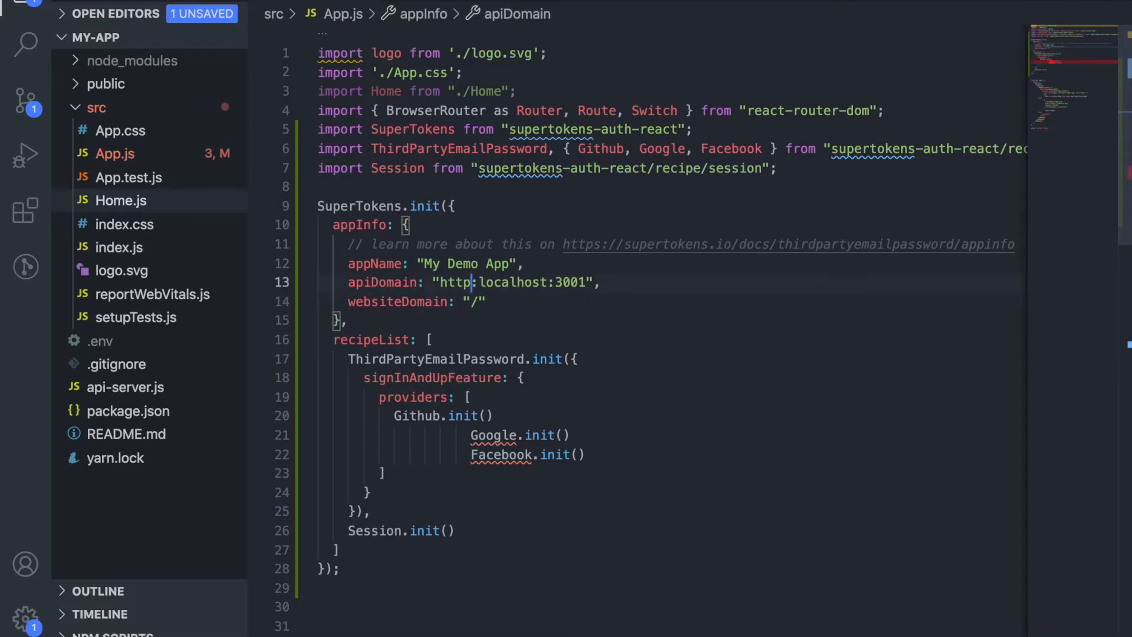
type("http://localhost:3000")
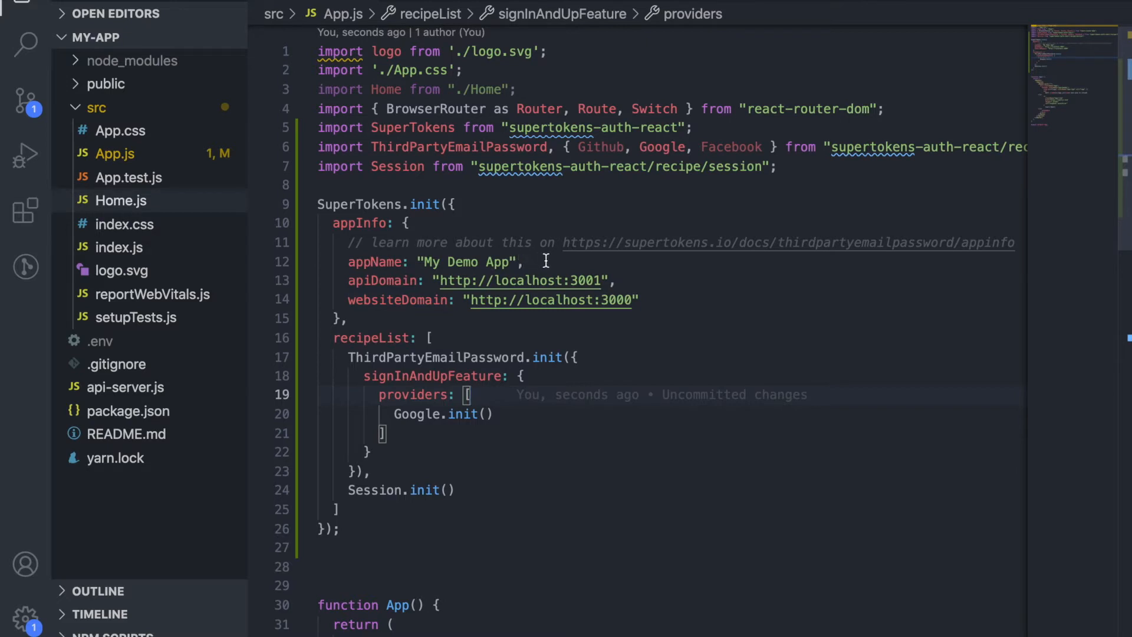
mouse_move(448, 243)
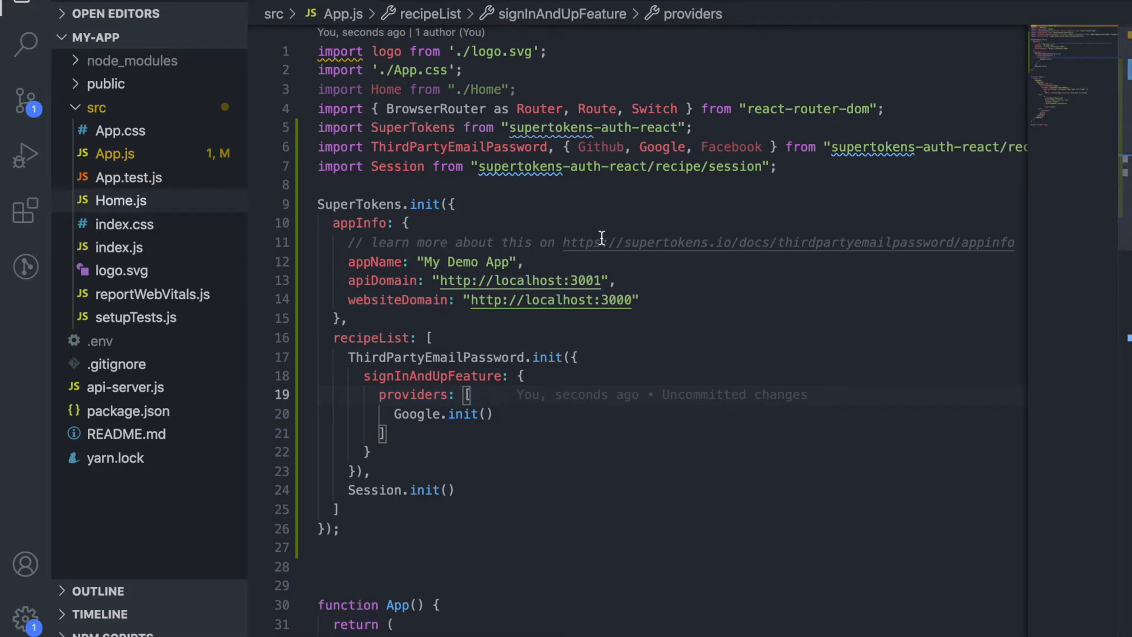
mouse_move(598, 310)
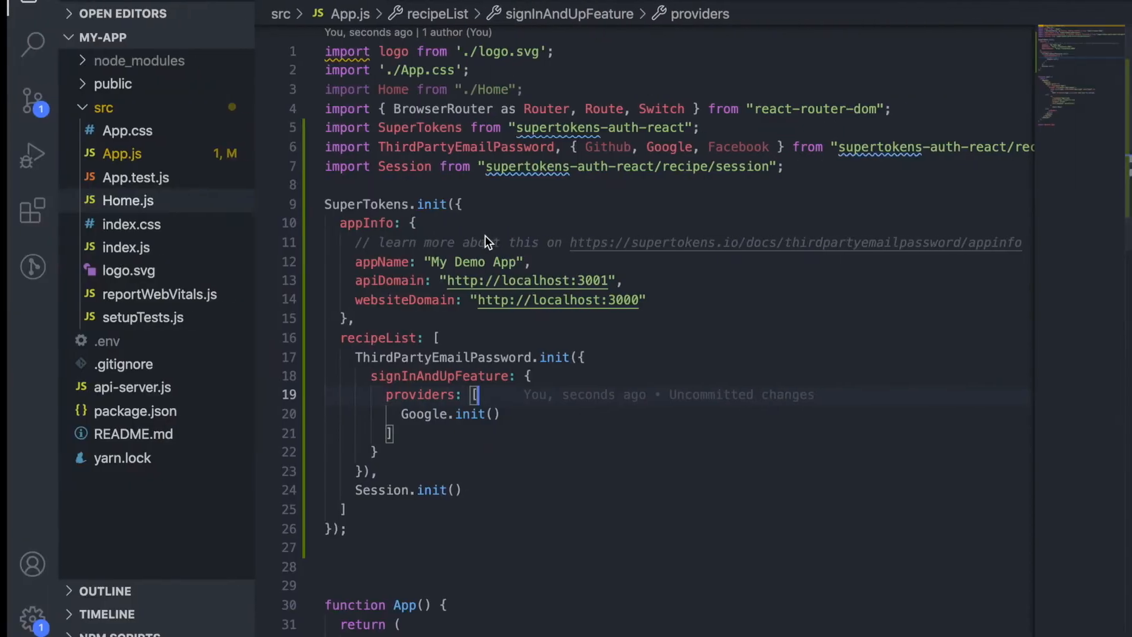
scroll("down", 3)
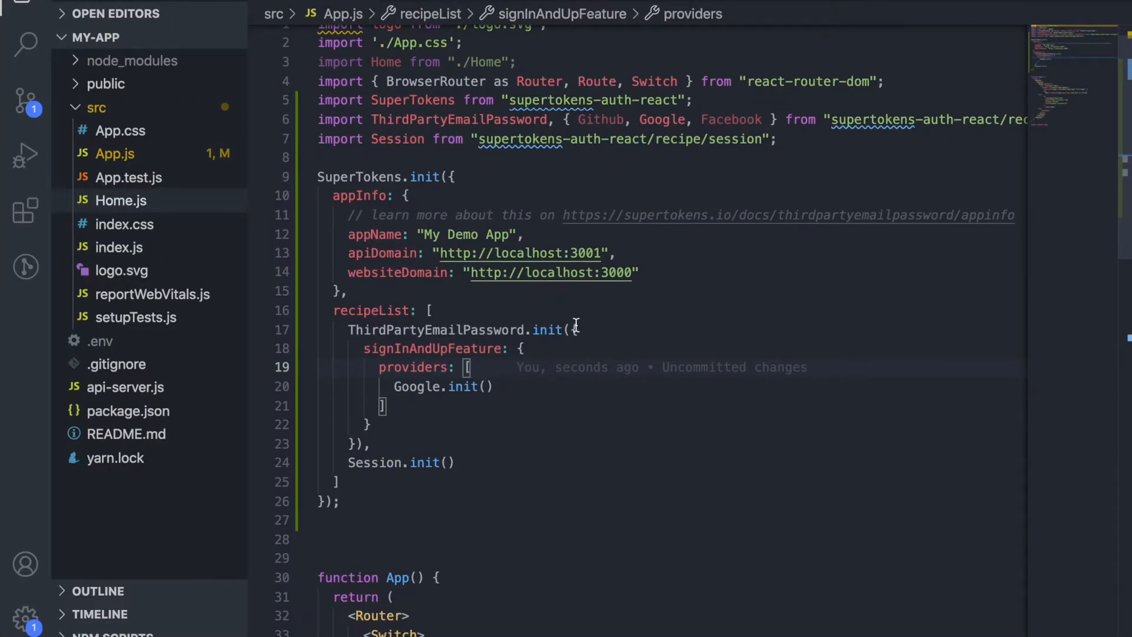
left_click(590, 329)
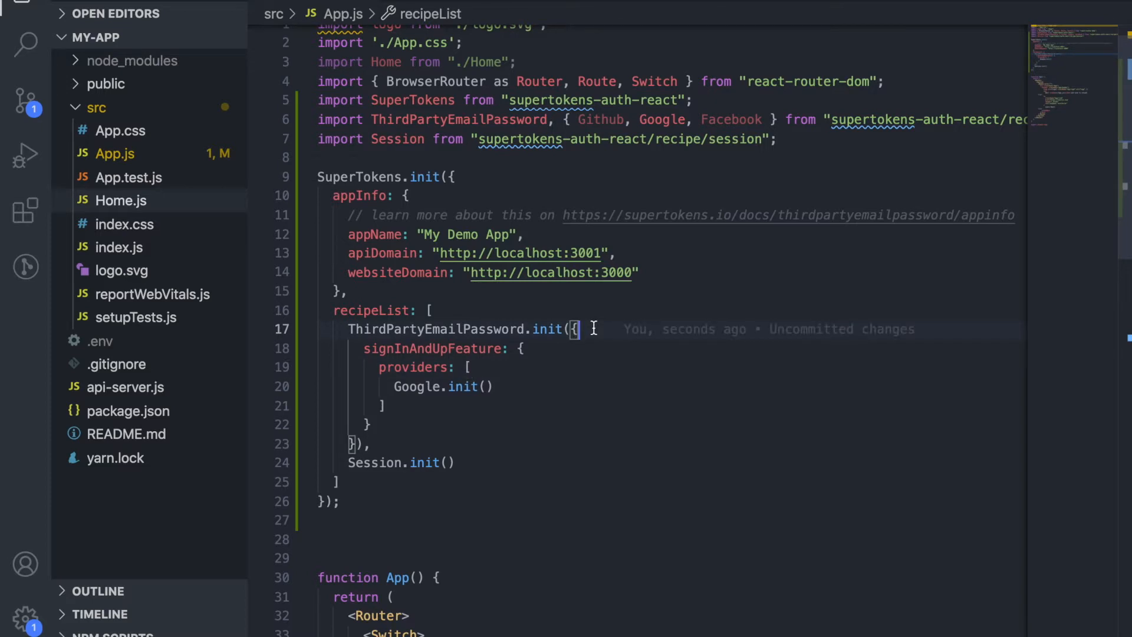
mouse_move(398, 387)
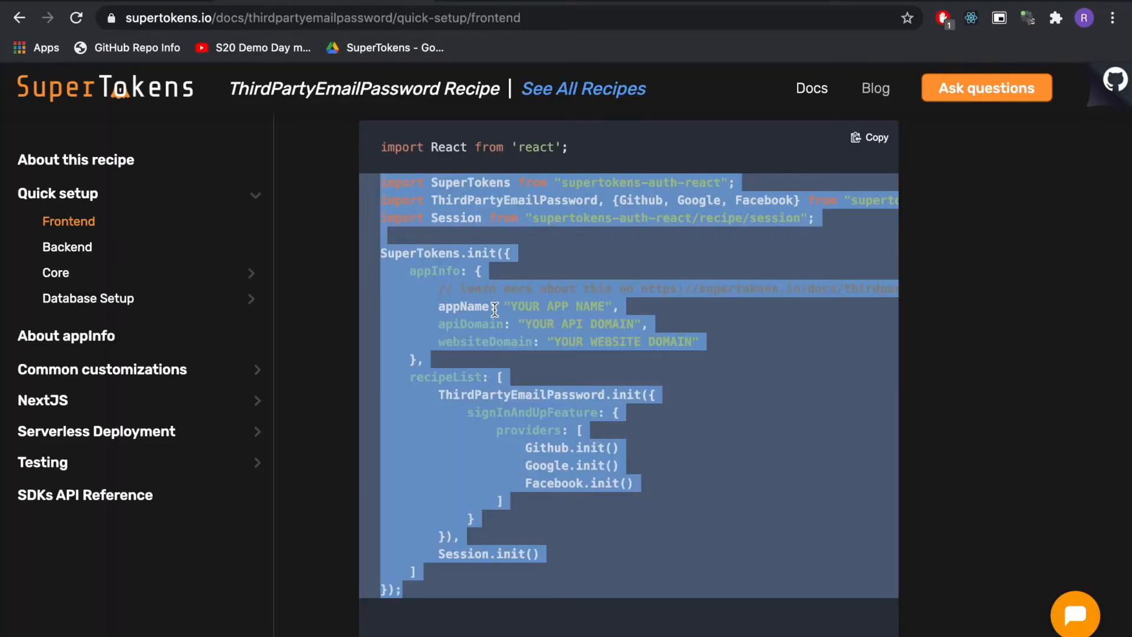
Copy getSuperTokensRoutesForReactRouterDom from Setup routes into App.js inside <Switch>.
scroll("down", 3)
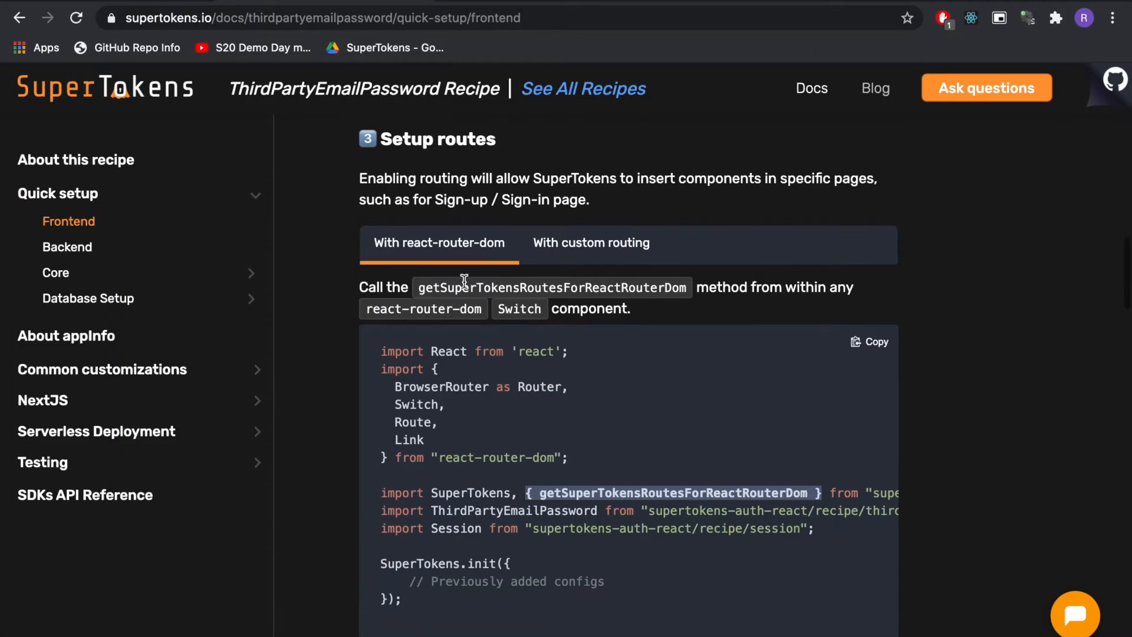
mouse_move(479, 257)
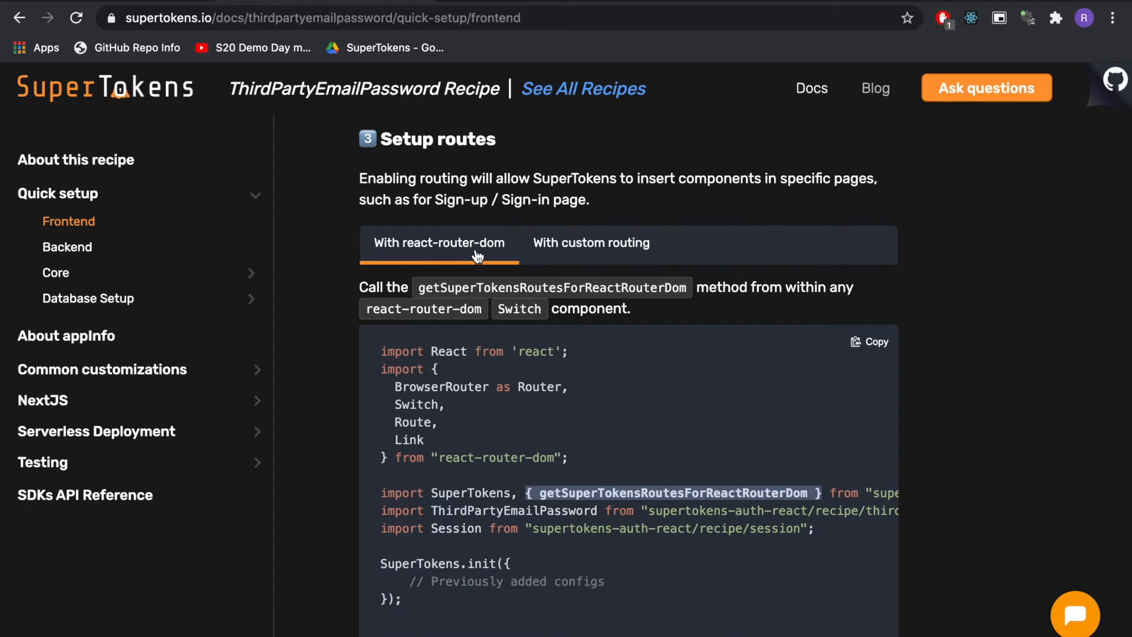
scroll("down", 3)
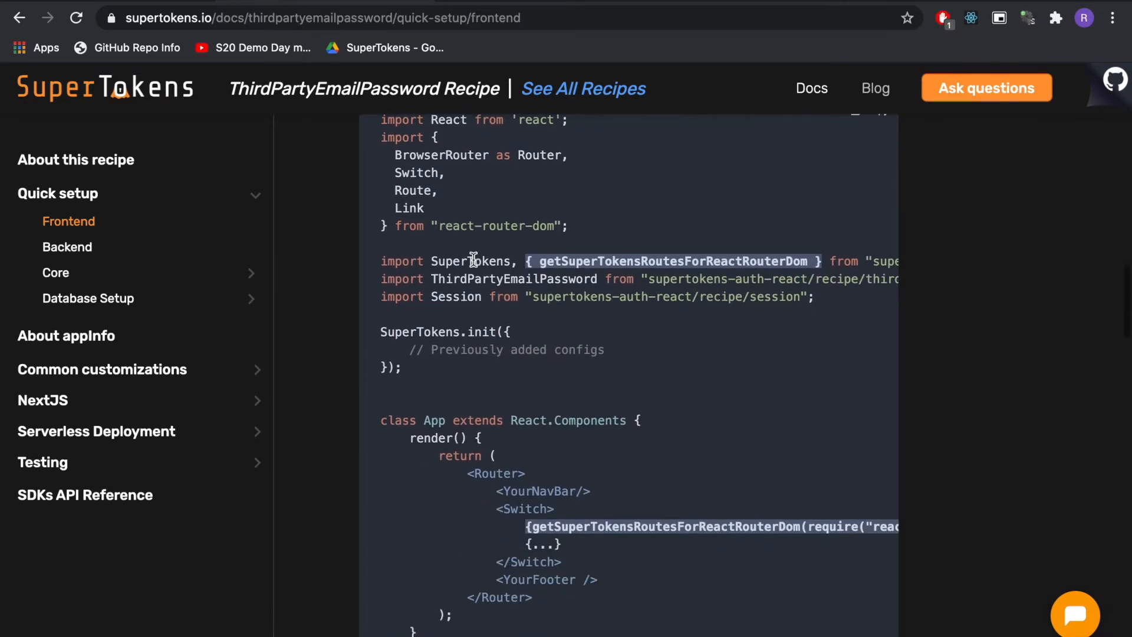
scroll("right", 3)
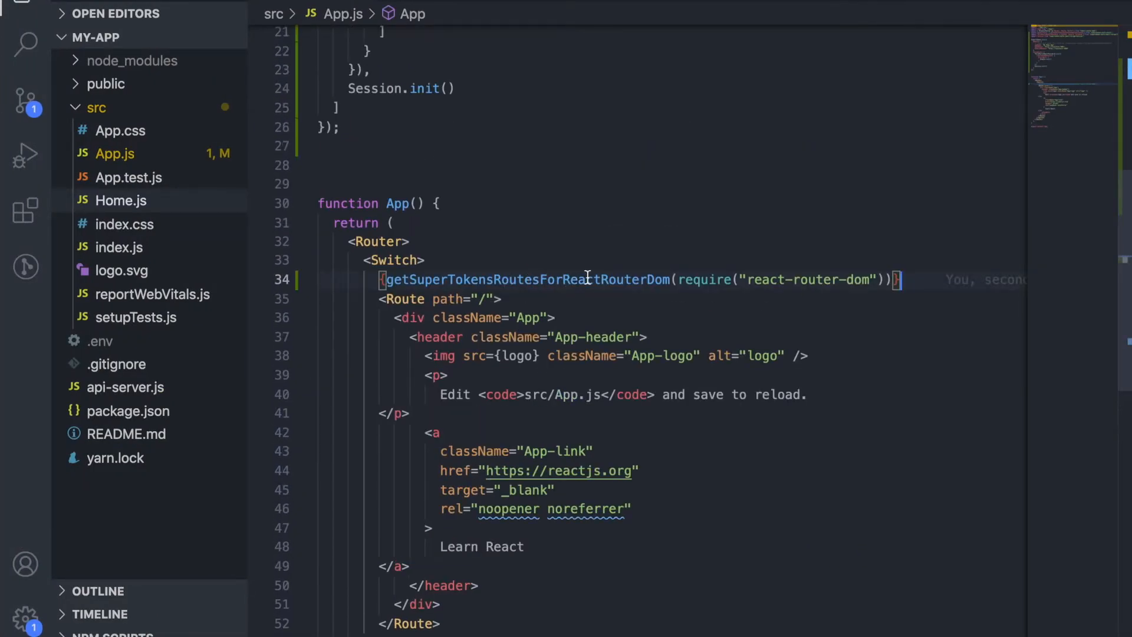
mouse_move(678, 312)
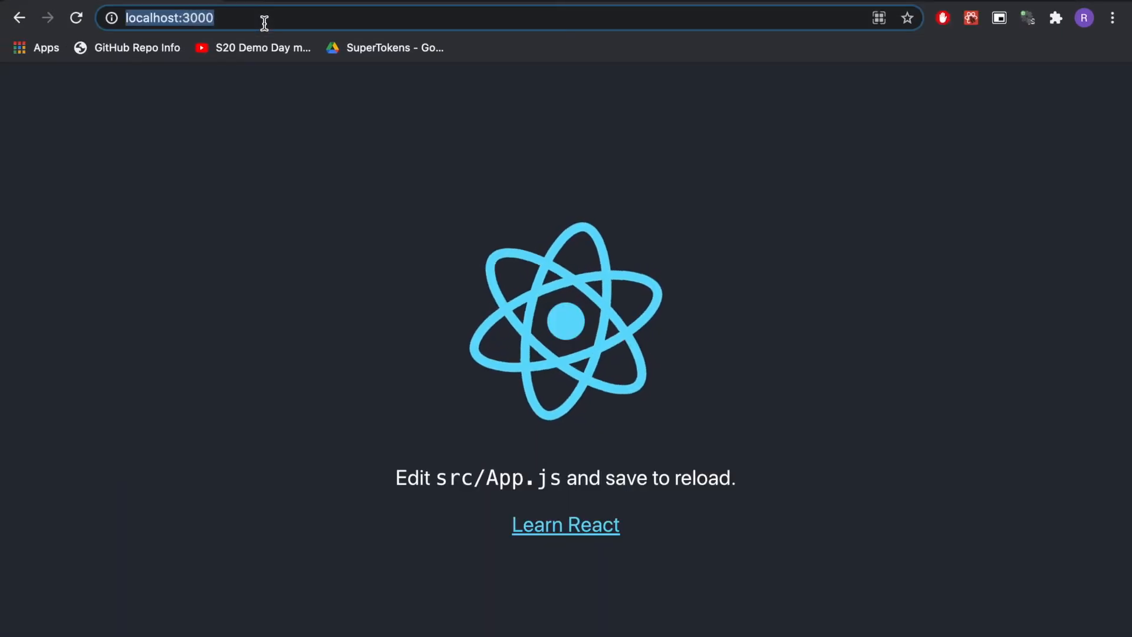
Load localhost:3000/auth to see the sign-in form with Google and email-password options.
type("localhost:3000/auth")
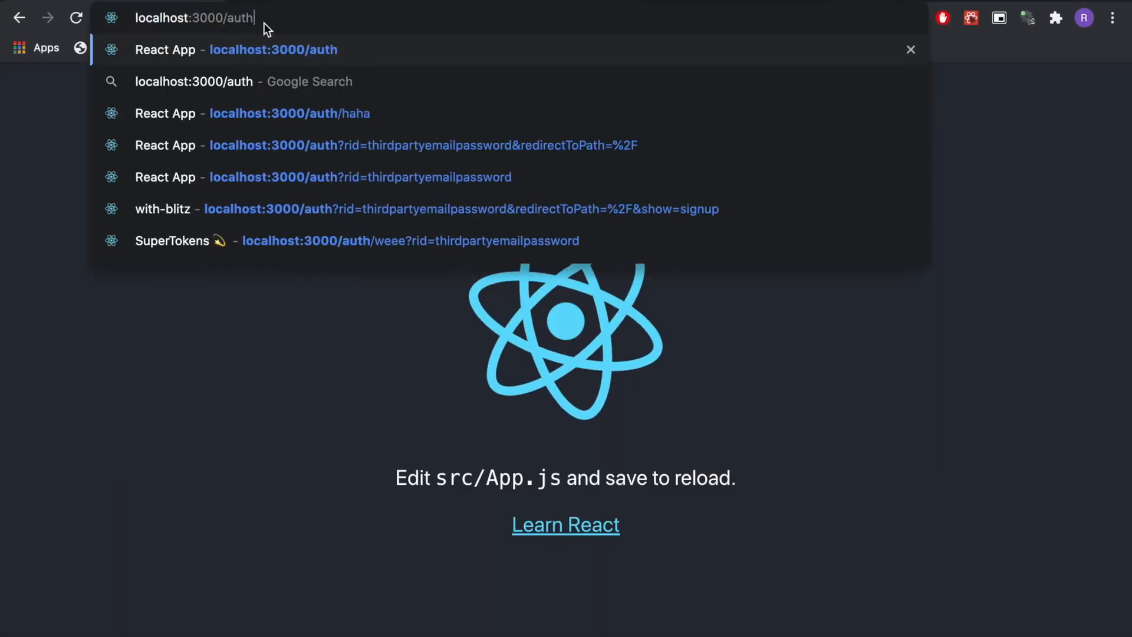
key("Enter")
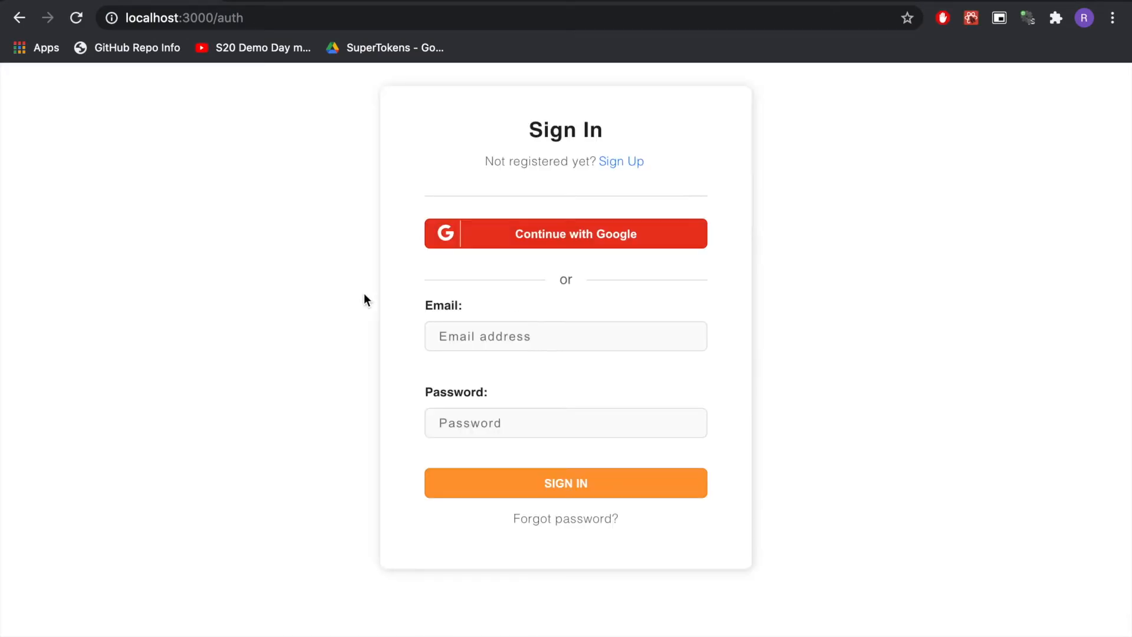
left_click(566, 519)
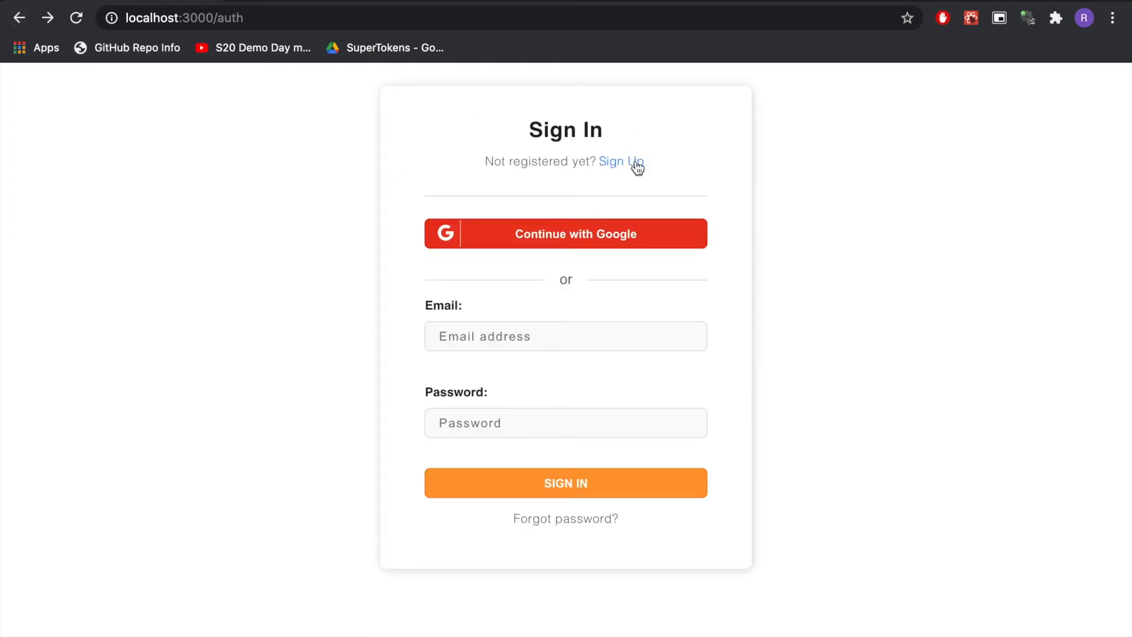
mouse_move(641, 255)
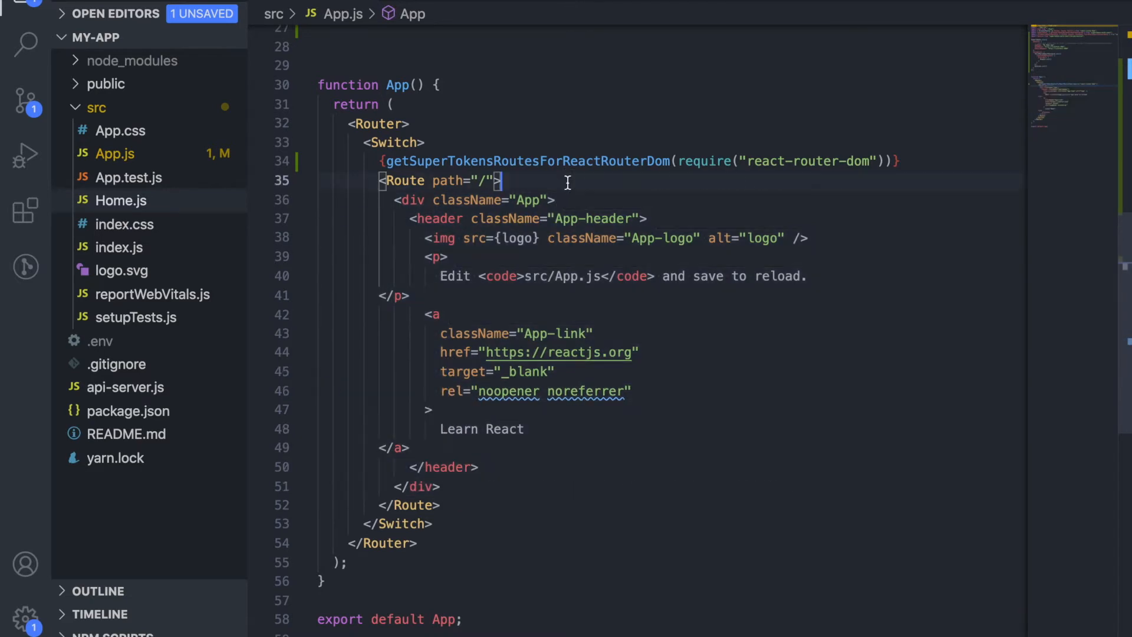
Wrap the home route's content in <ThirdPartyEmailPasswordAuth> so the root redirects to Sign In.
type("<ThirdPartyEmailPasswordAuth></ThirdPartyEmailPasswordAuth>")
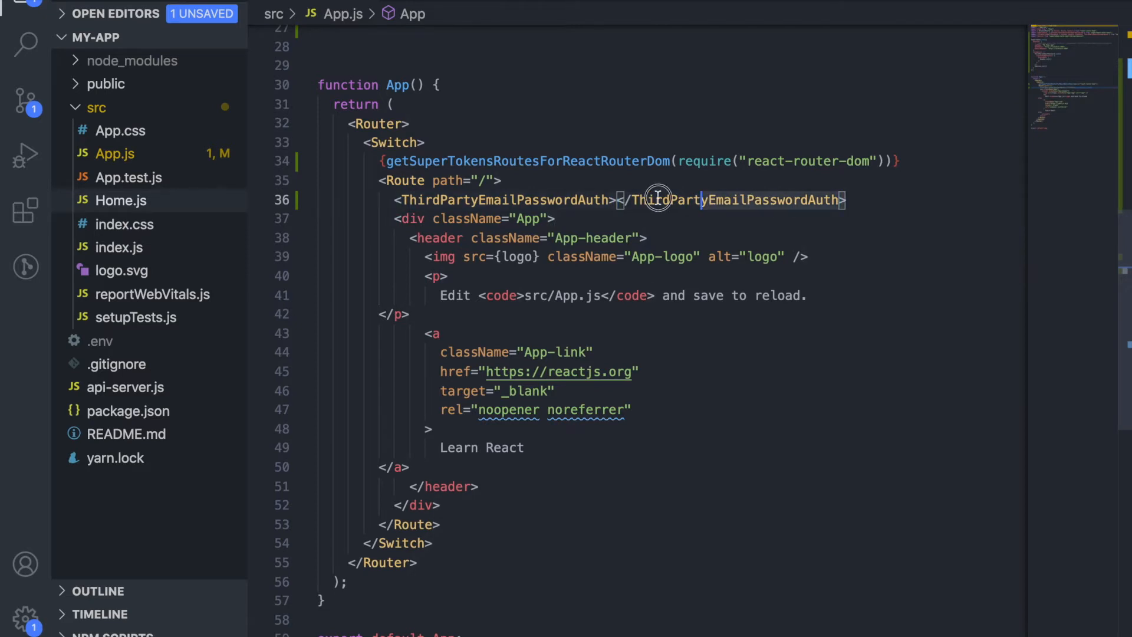
key("Delete")
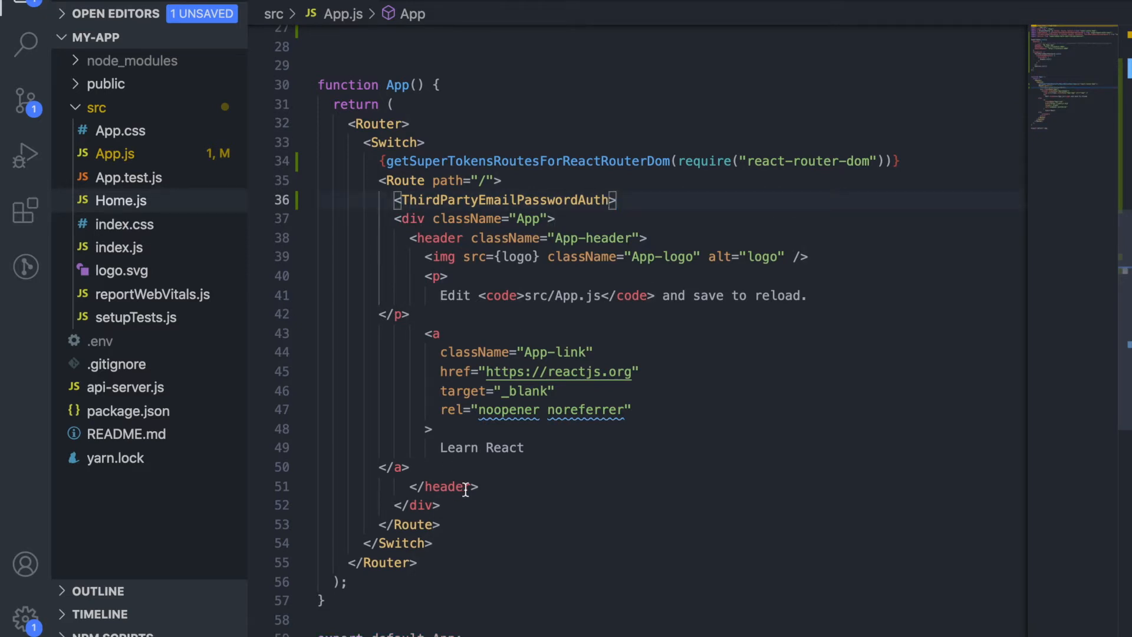
type("</ThirdPartyEmailPasswordAuth>")
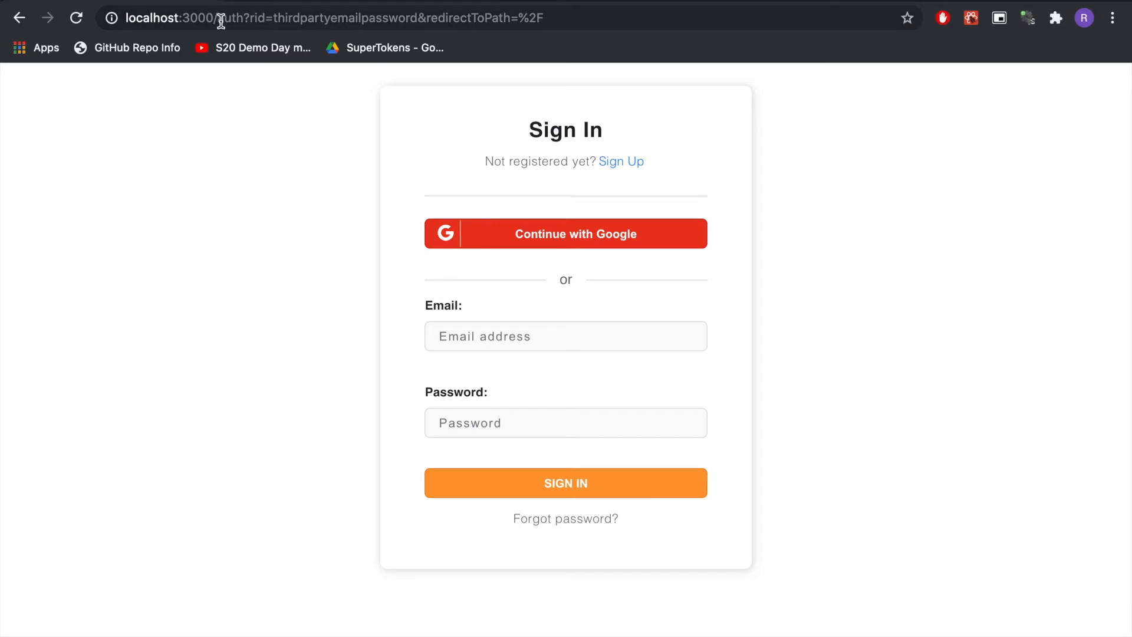
mouse_move(559, 26)
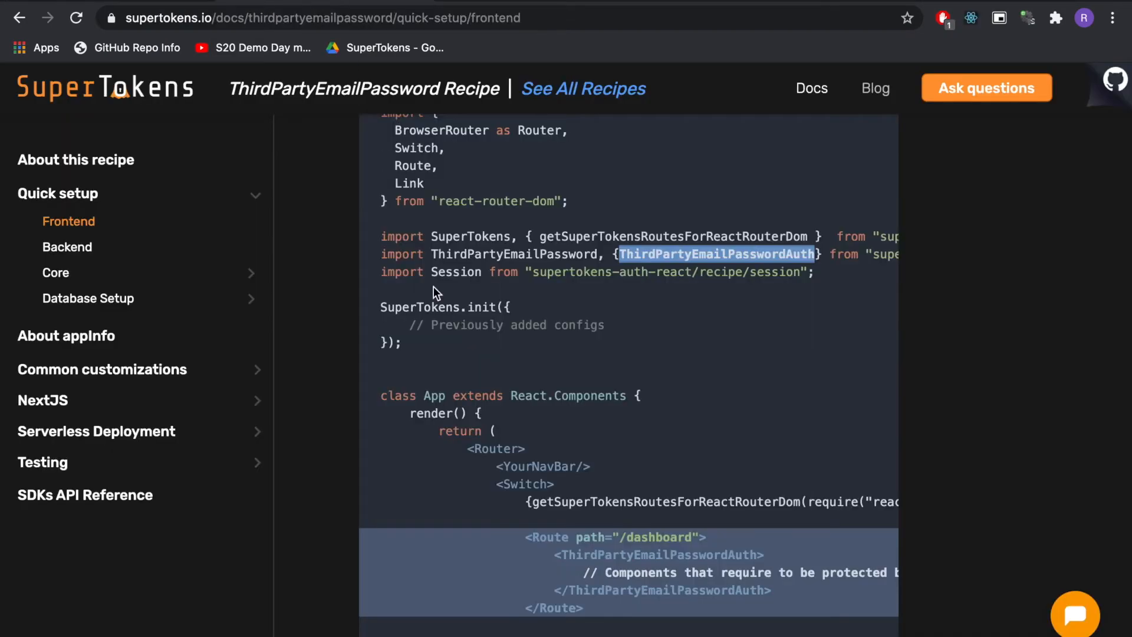
Finish the Frontend guide and reach the Backend quick setup's Call the init function step.
scroll("down", 3)
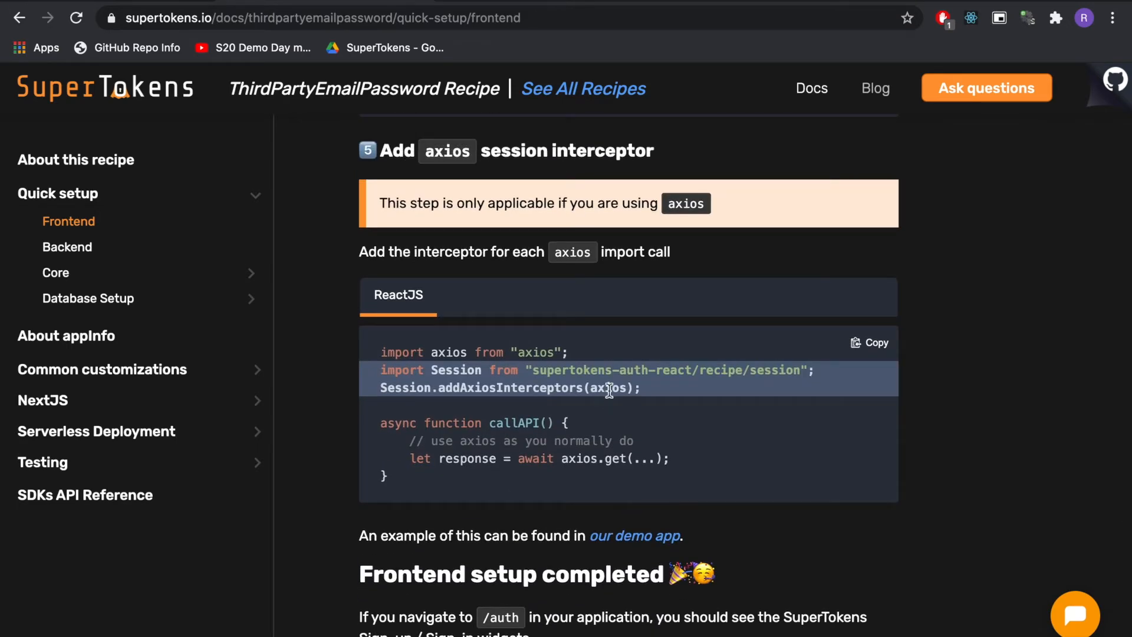
mouse_move(585, 362)
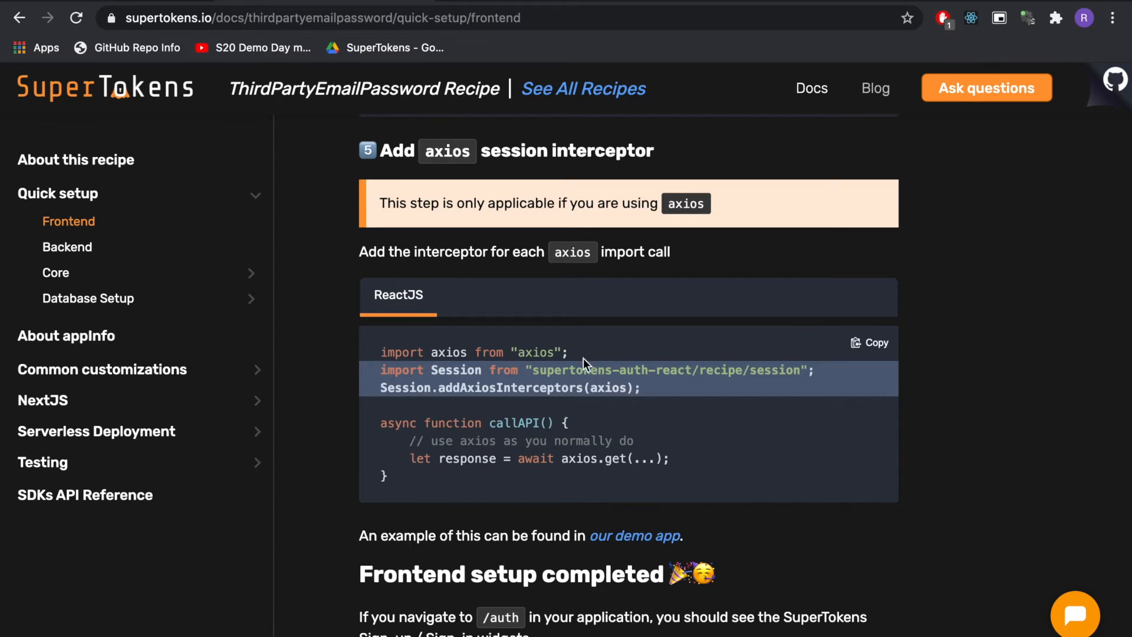
scroll("down", 3)
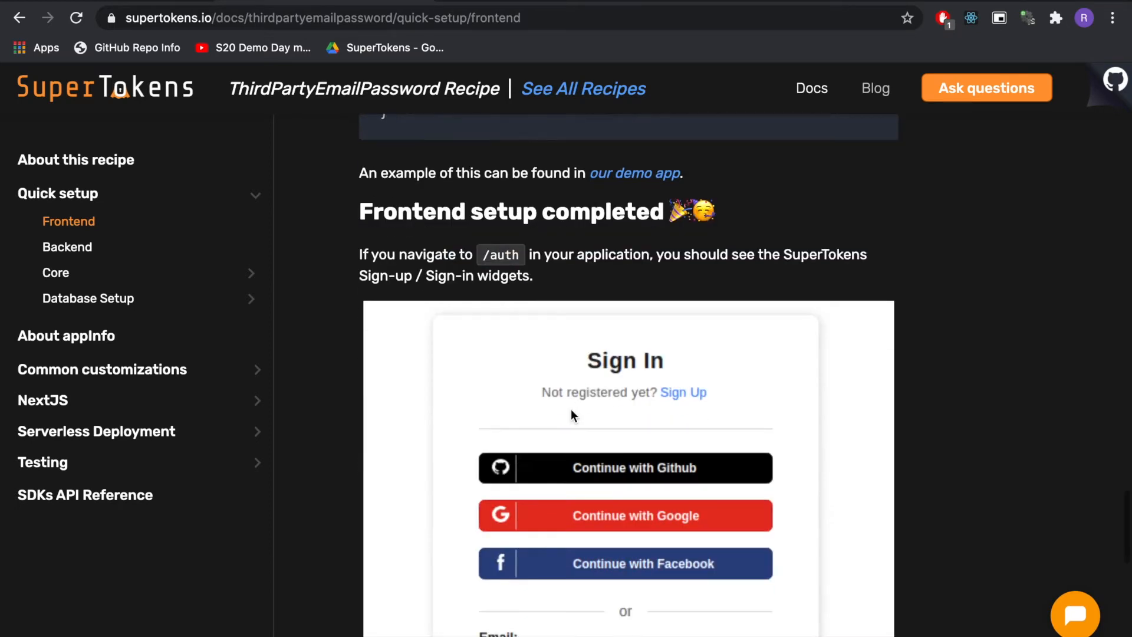
scroll("down", 3)
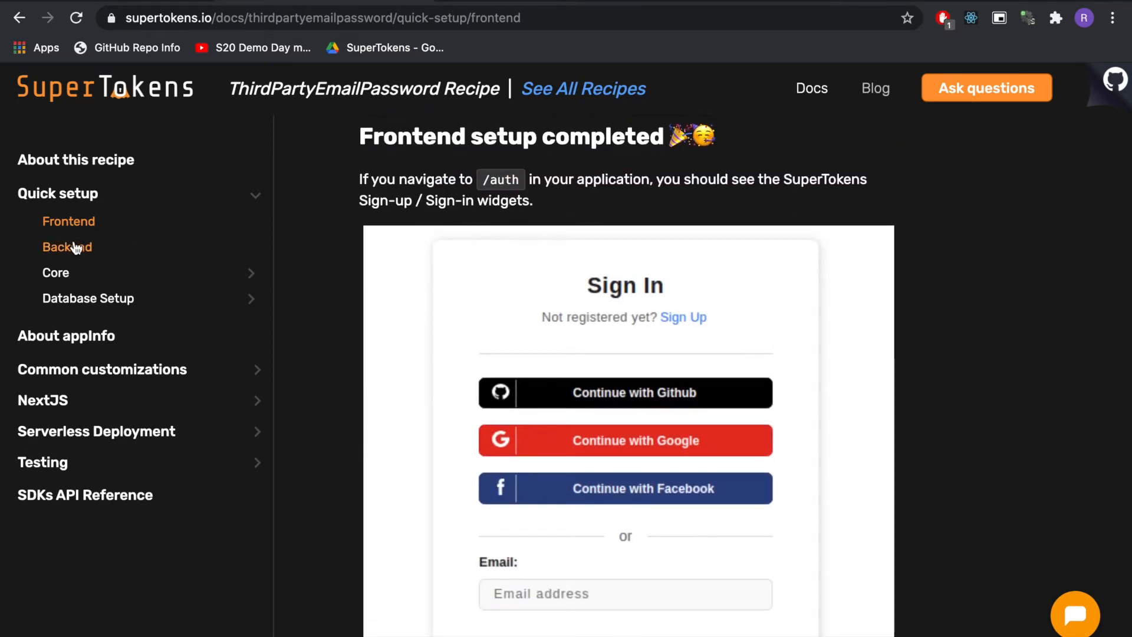
left_click(67, 247)
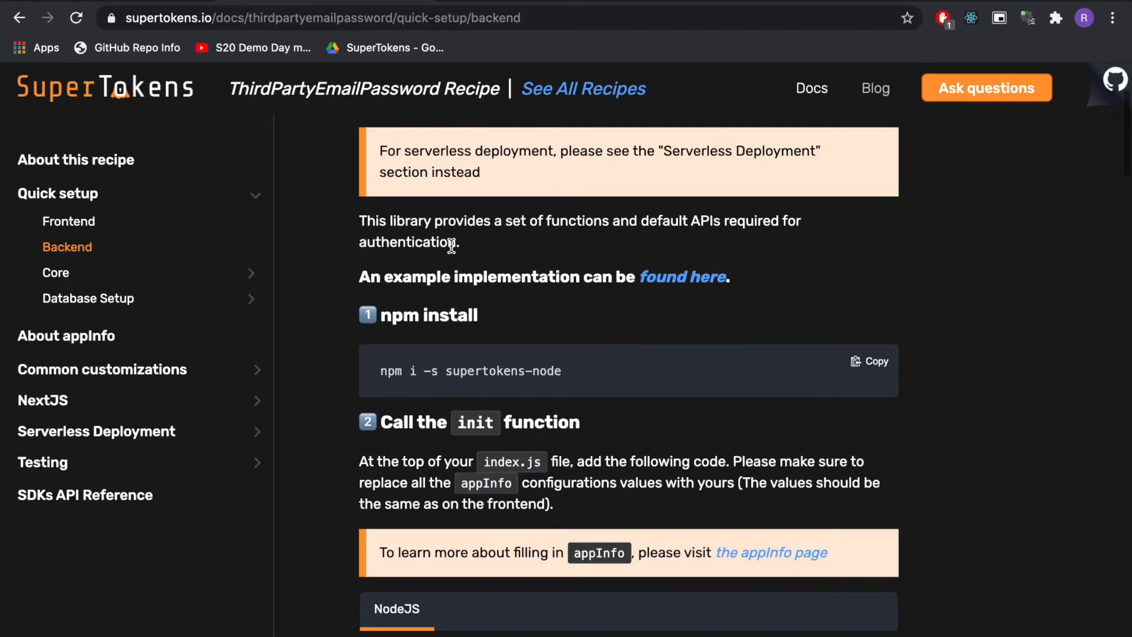
scroll("down", 3)
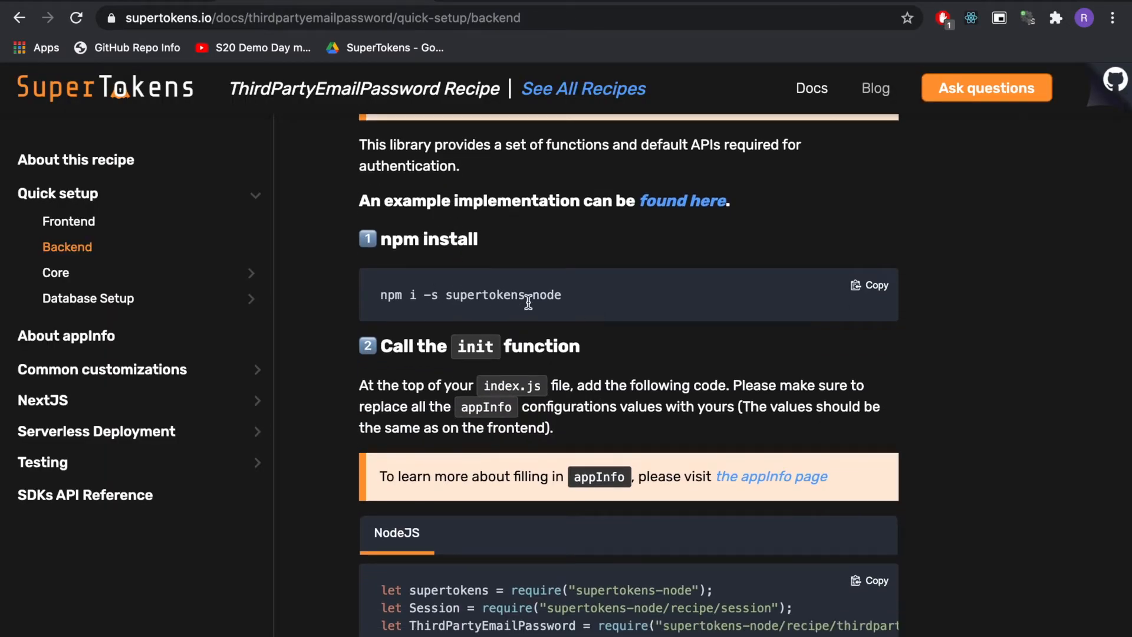
scroll("down", 3)
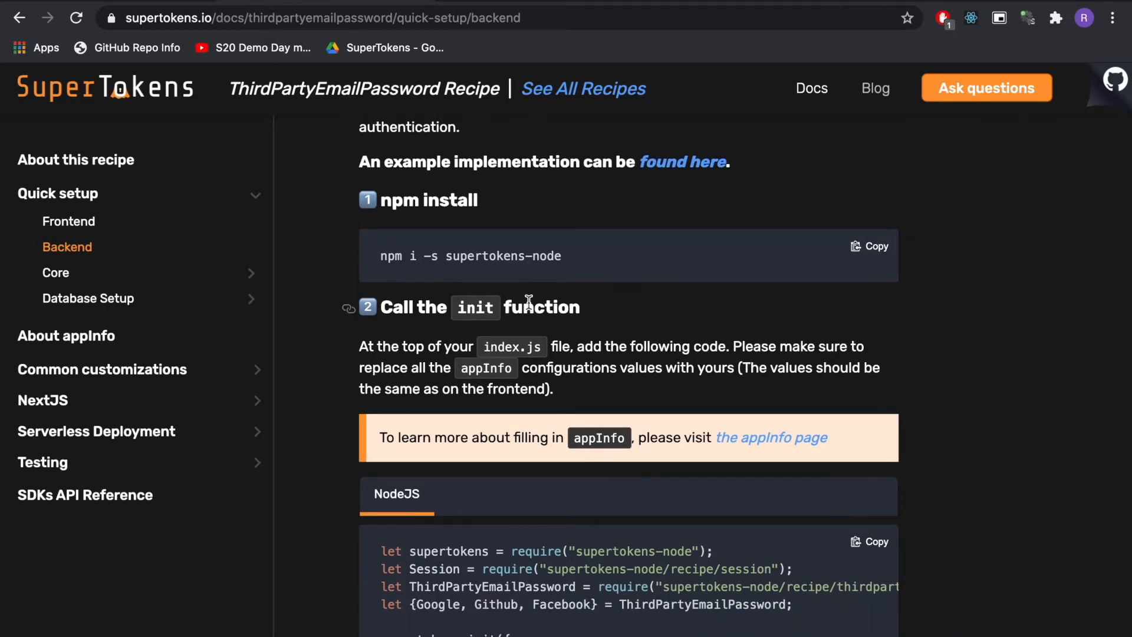
scroll("down", 3)
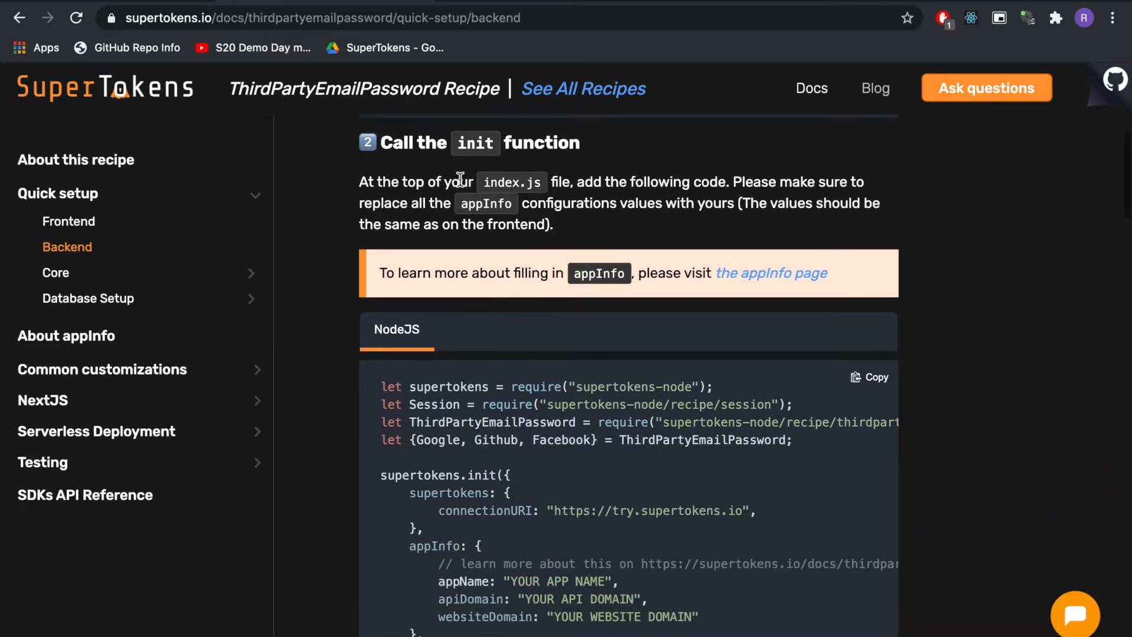
scroll("down", 3)
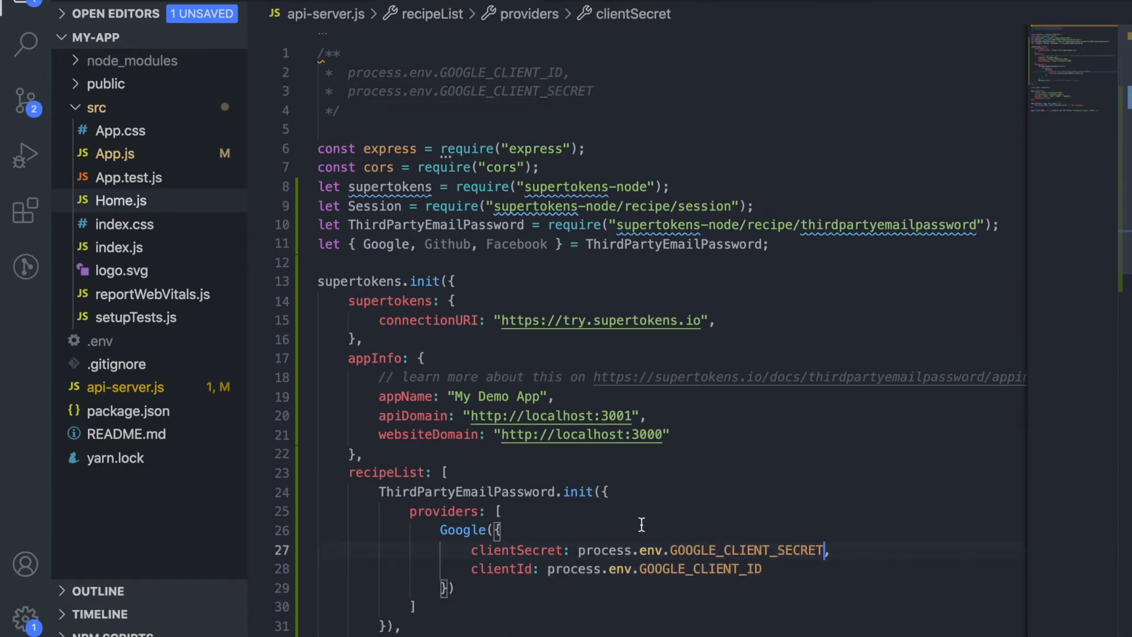
Look over the supertokens init in api-server.js with localhost domains and the Google provider from env.
scroll("down", 3)
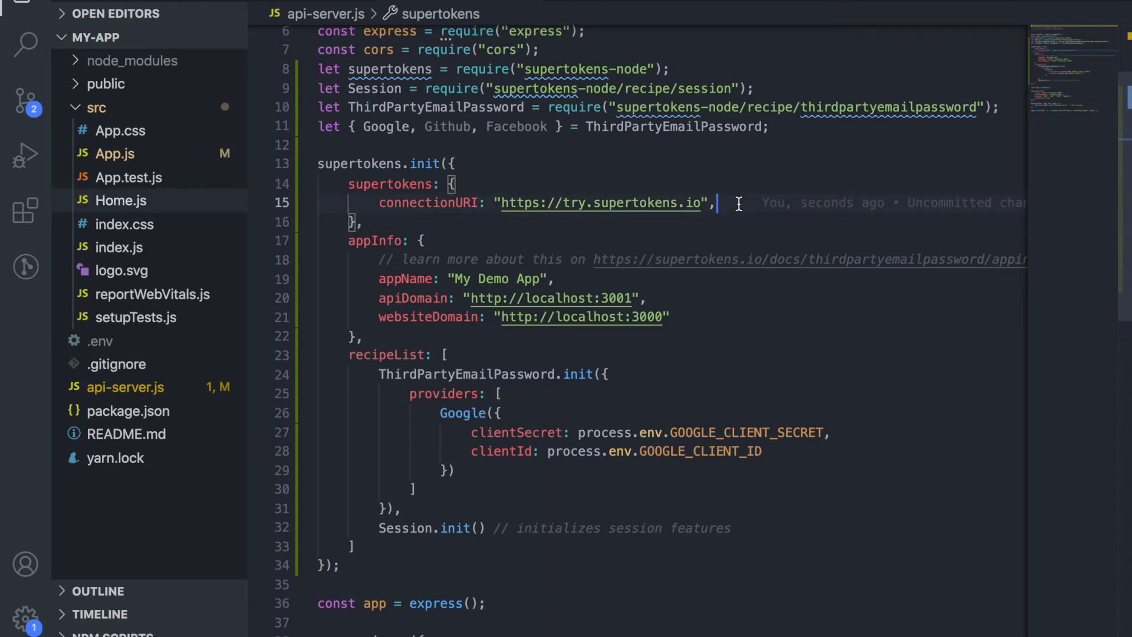
mouse_move(745, 219)
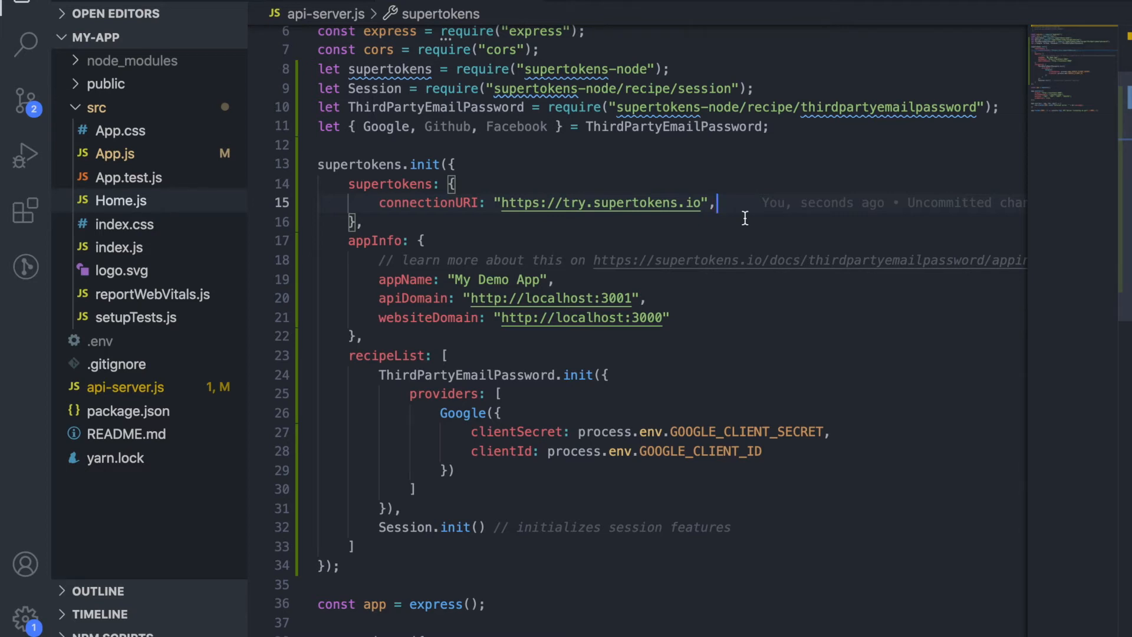
mouse_move(365, 325)
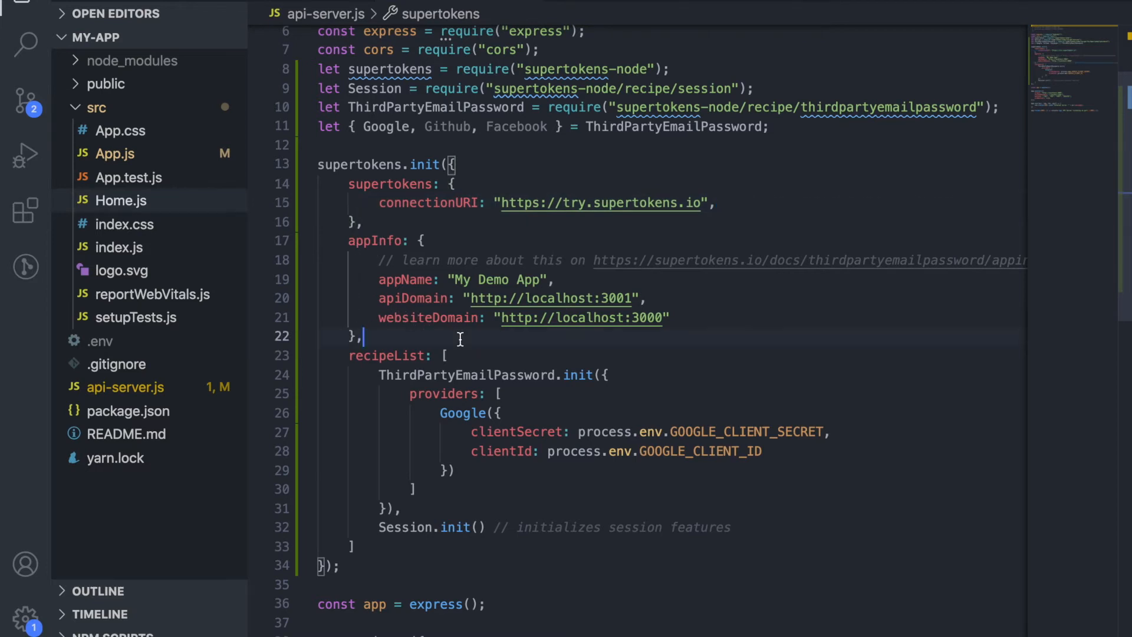
scroll("down", 3)
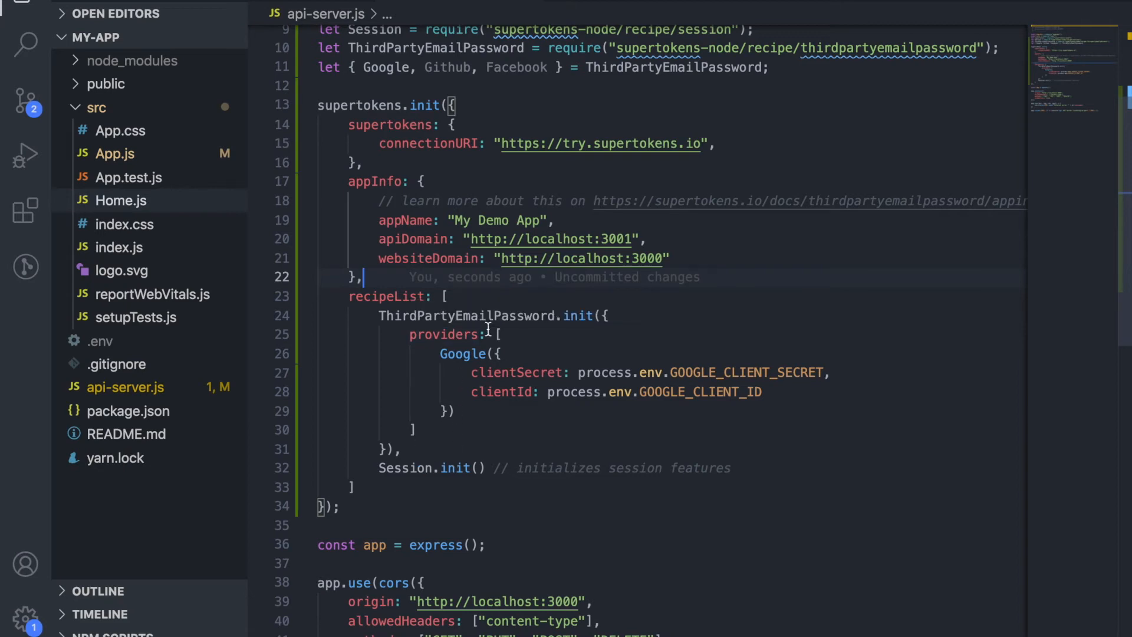
mouse_move(472, 385)
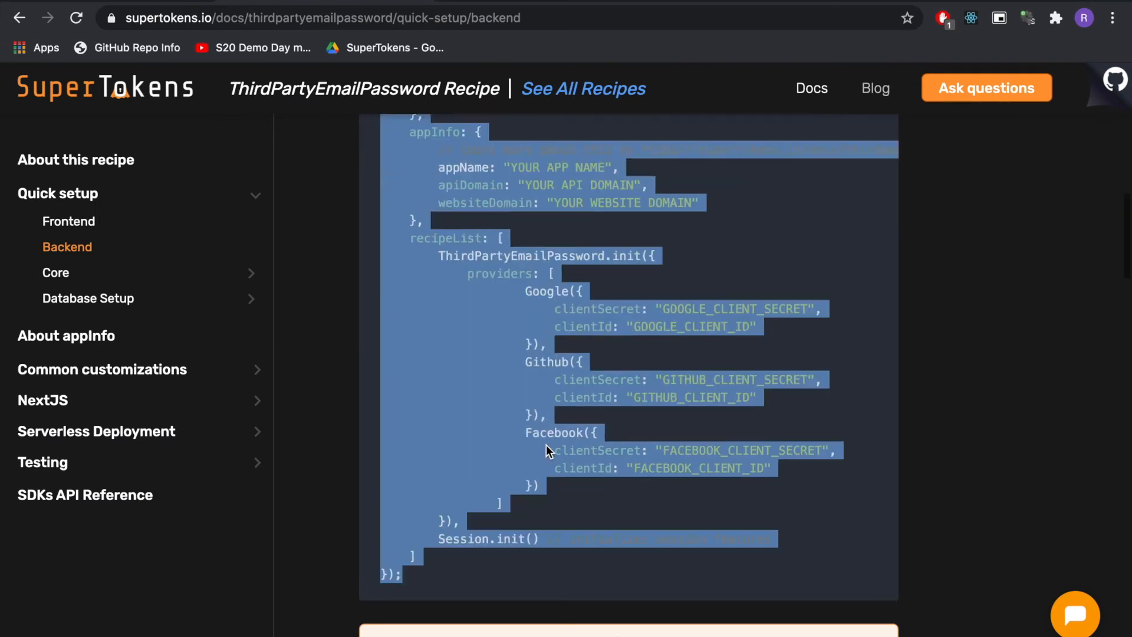
Add app.use(supertokens.middleware()); and app.use(supertokens.errorHandler()) to the Express server.
scroll("down", 3)
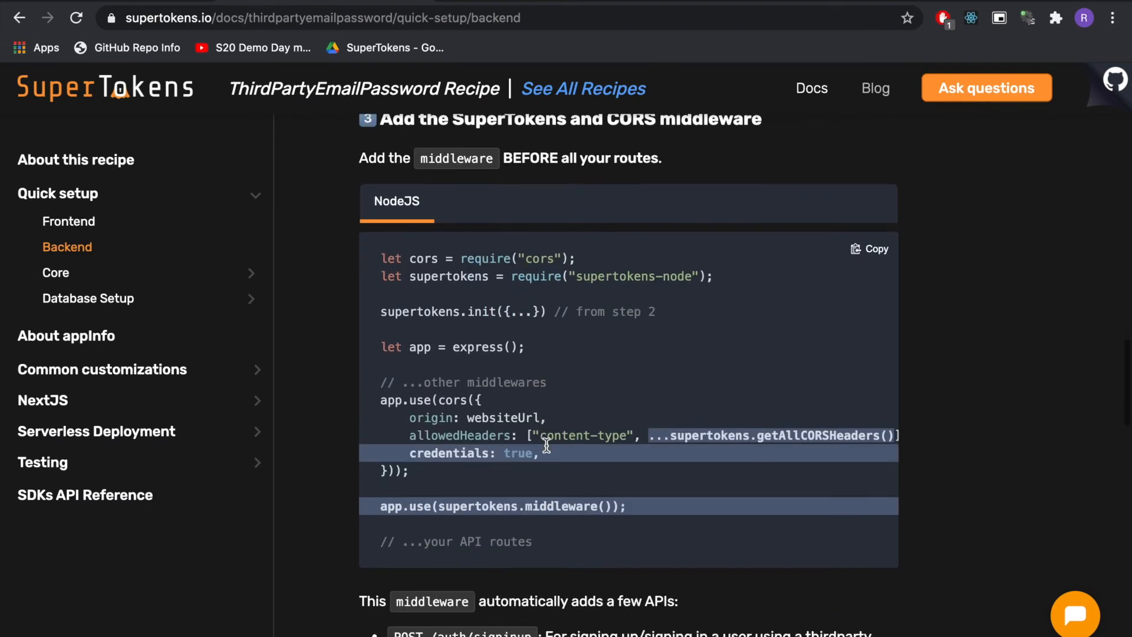
mouse_move(636, 505)
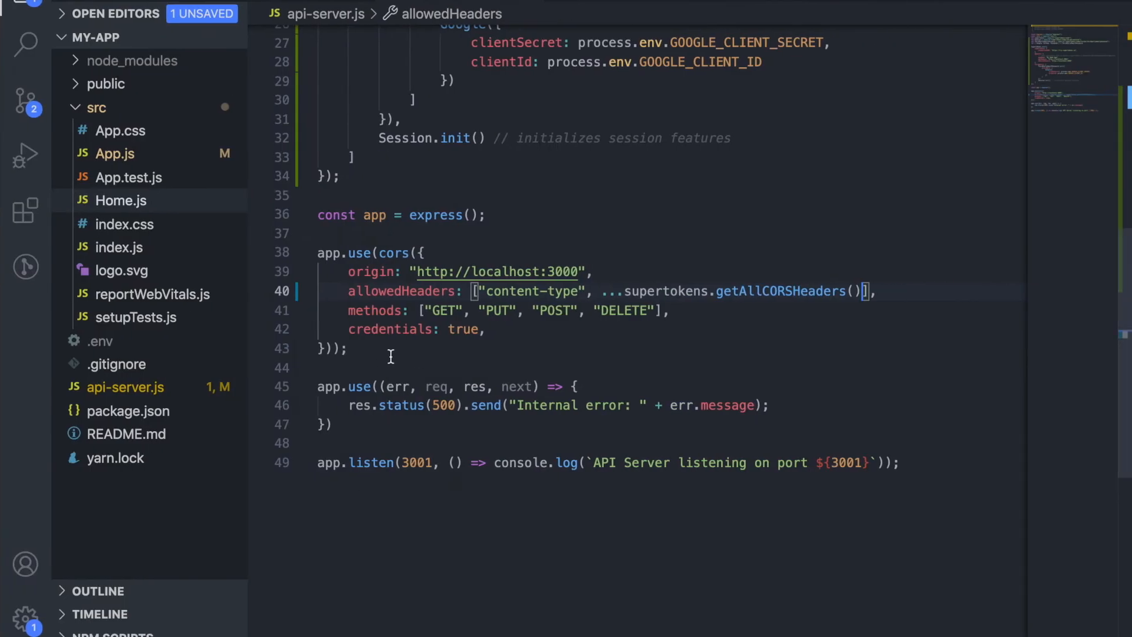
type("app.use(supertokens.middleware());")
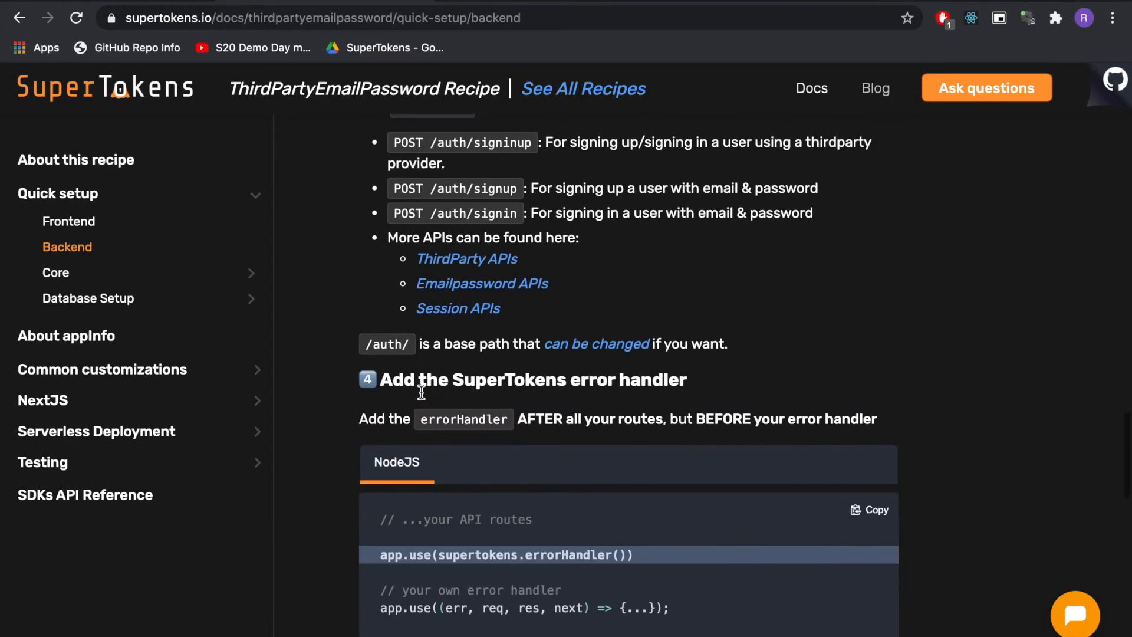
scroll("down", 3)
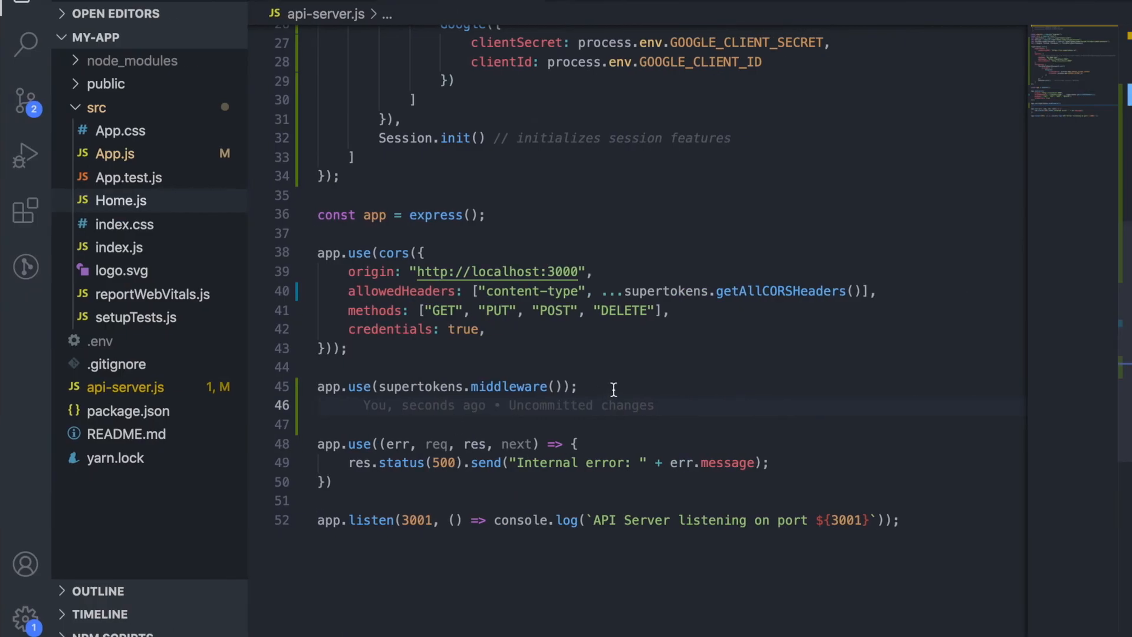
type("app.use(supertokens.errorHandler())")
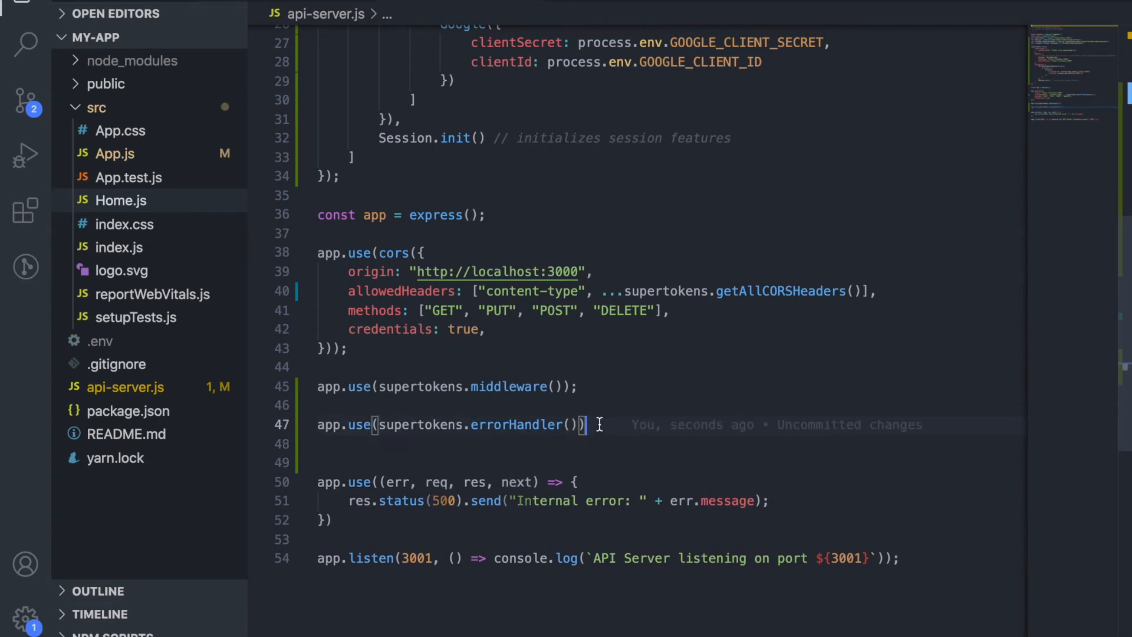
mouse_move(584, 386)
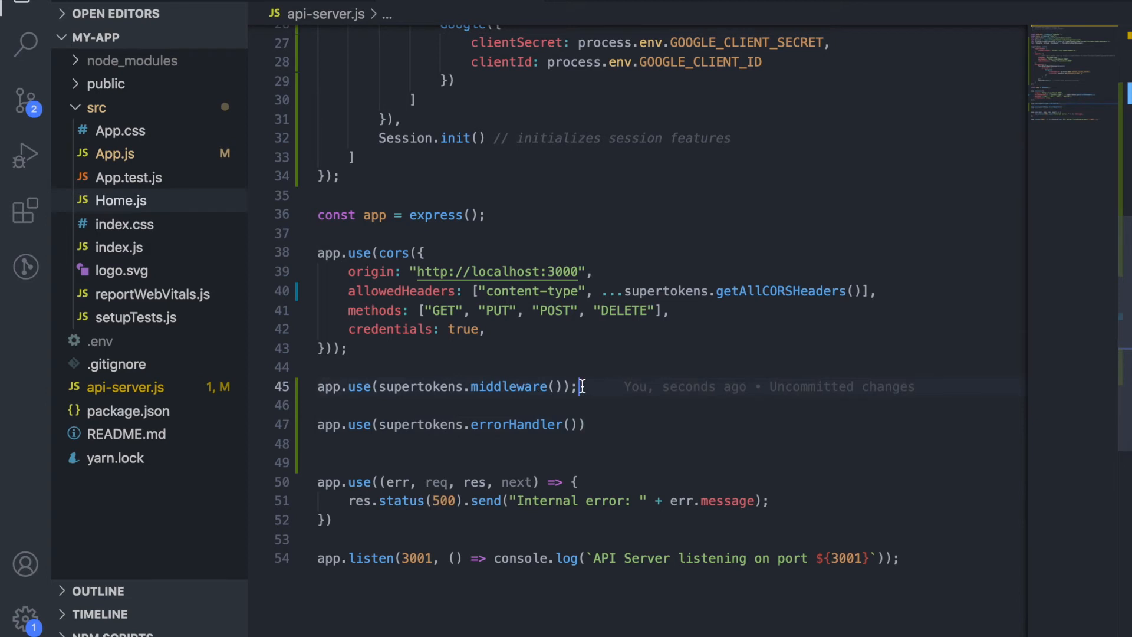
Leave a // TODO: comment between middleware and error handler where the API routes will go.
left_click(588, 434)
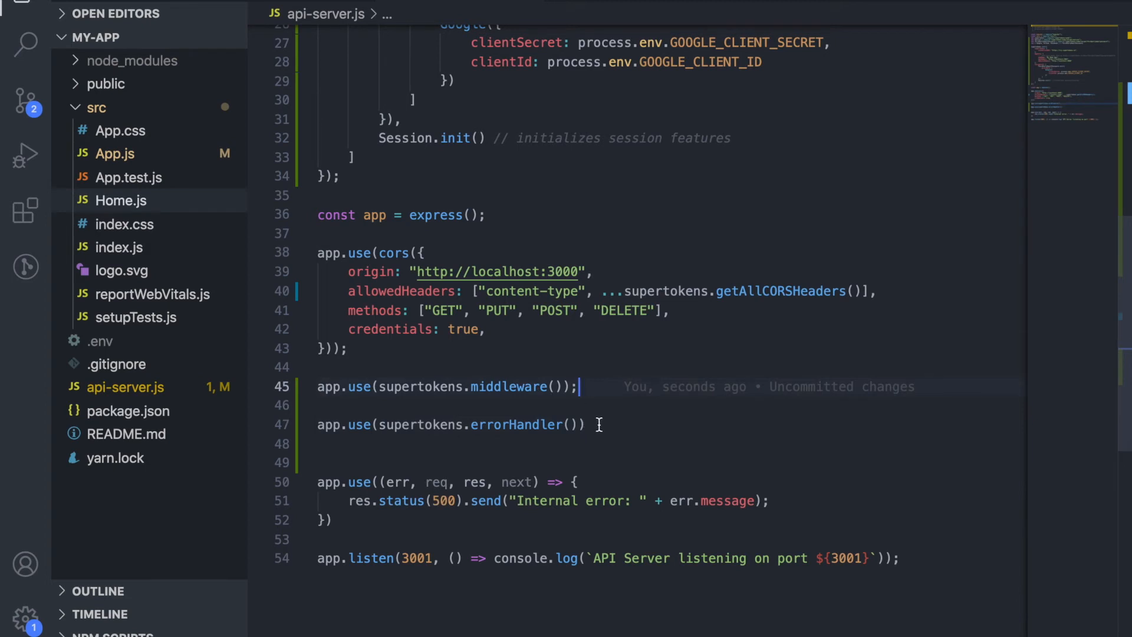
left_click(515, 424)
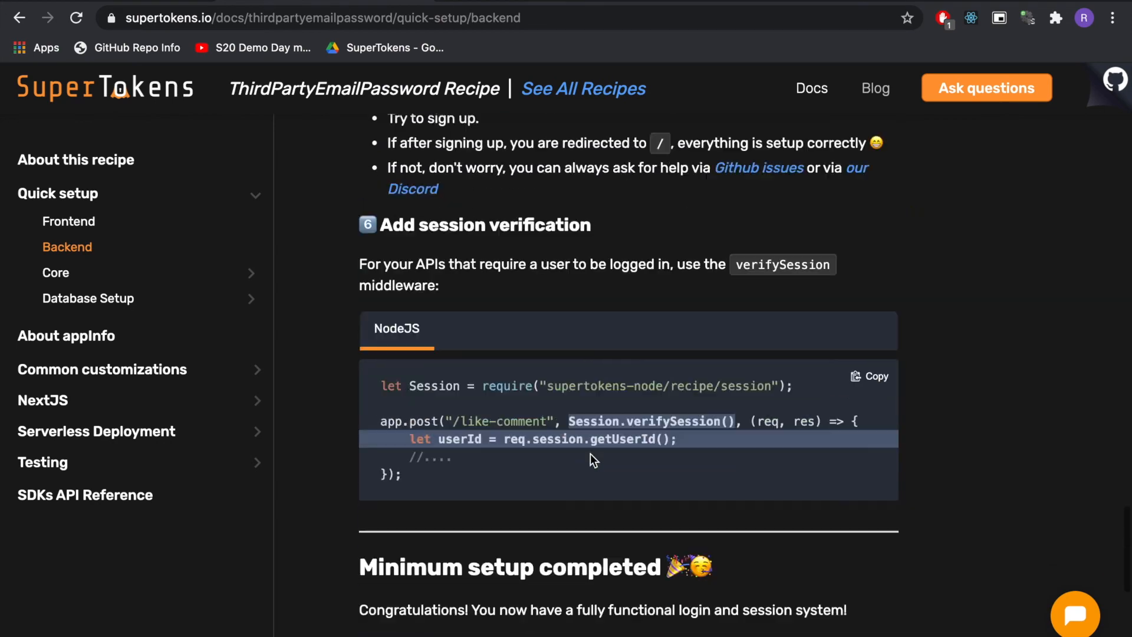
scroll("down", 3)
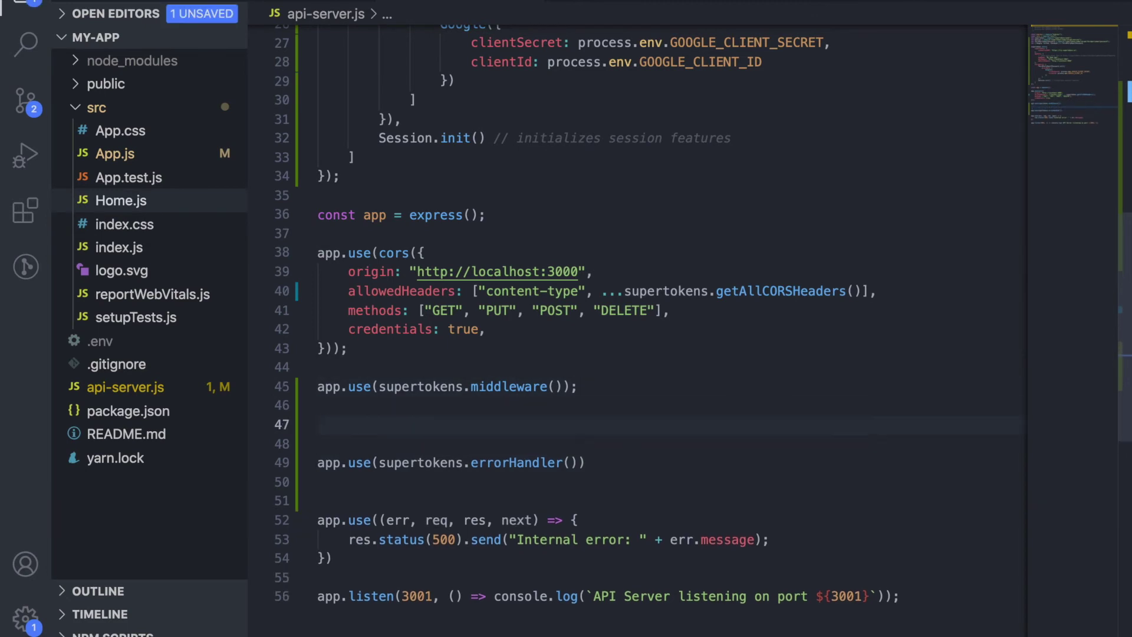
type("// TODO:")
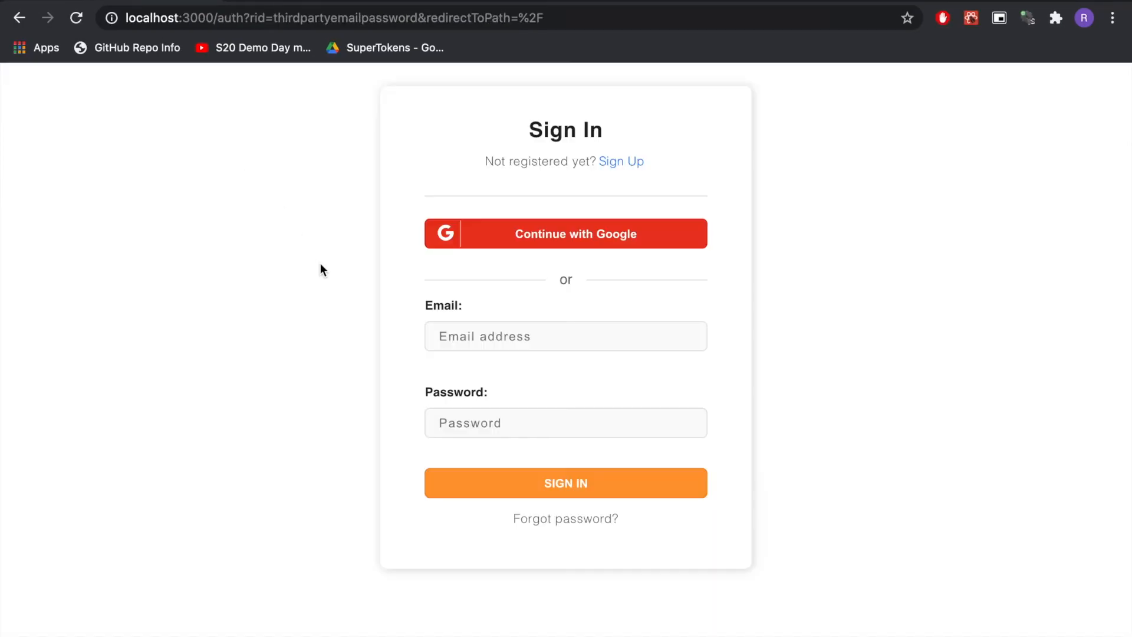
Sign in with a saved email and password, landing on the React starter home page.
left_click(566, 336)
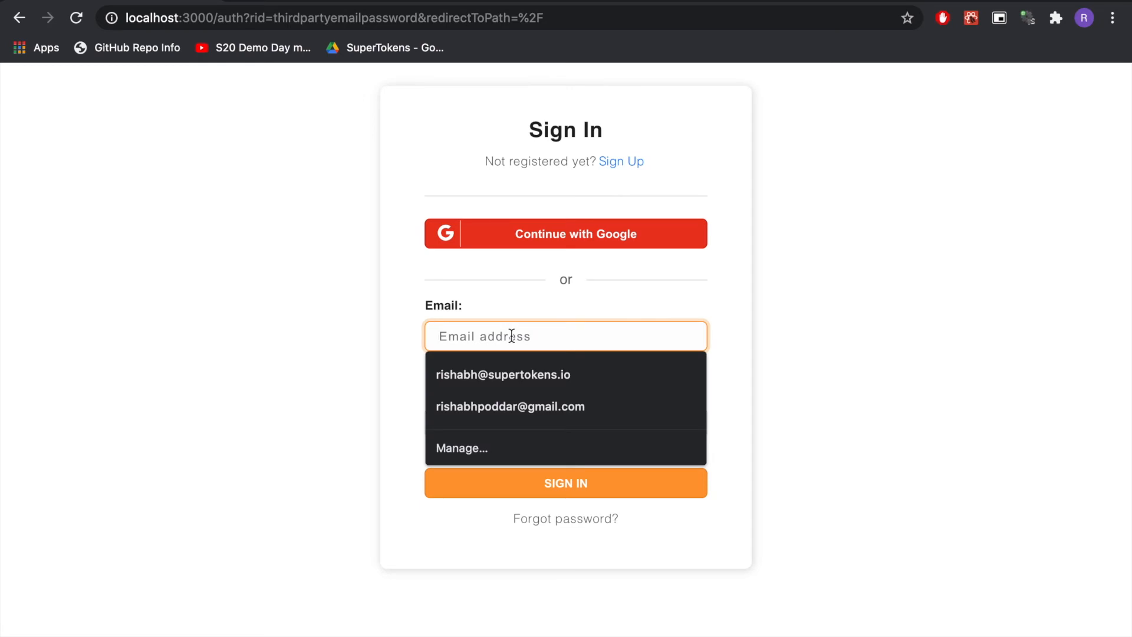
left_click(502, 375)
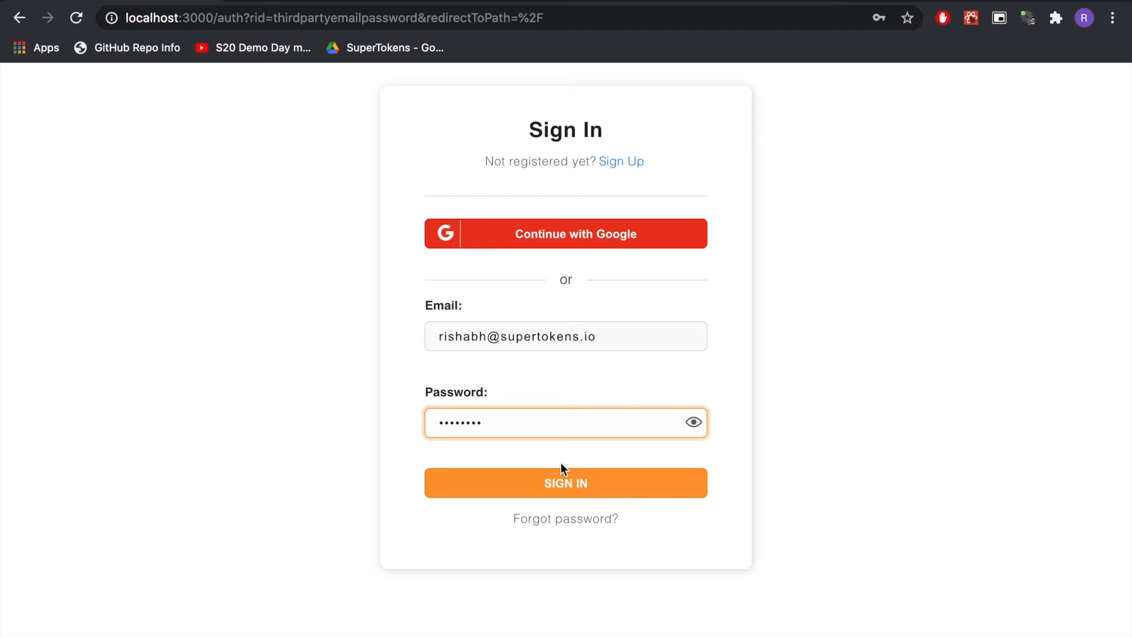
left_click(566, 482)
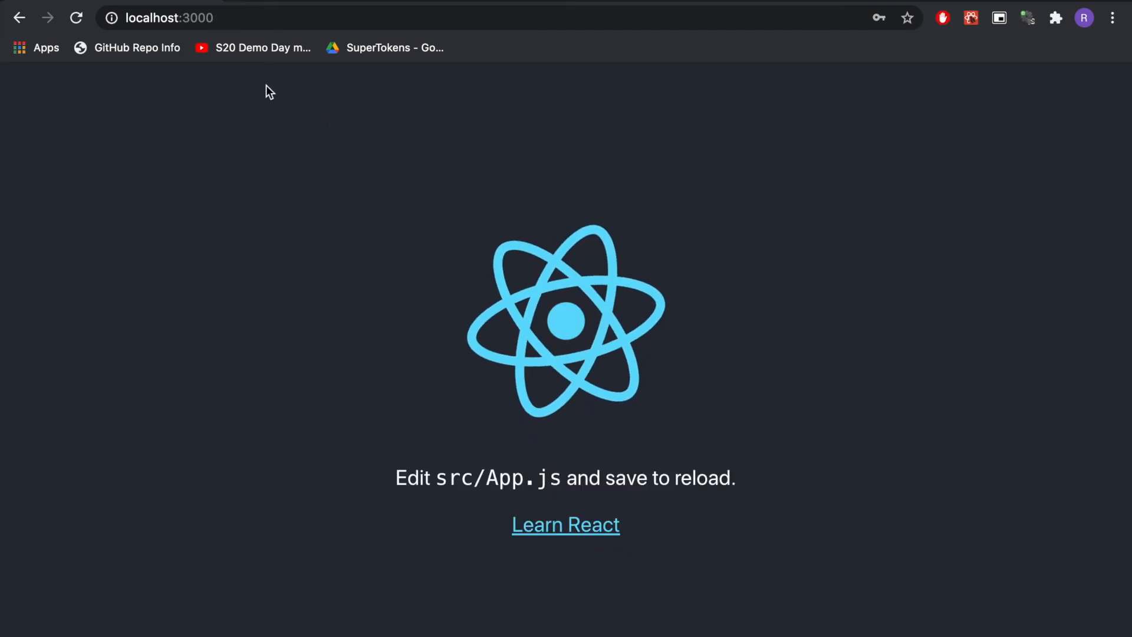
mouse_move(293, 330)
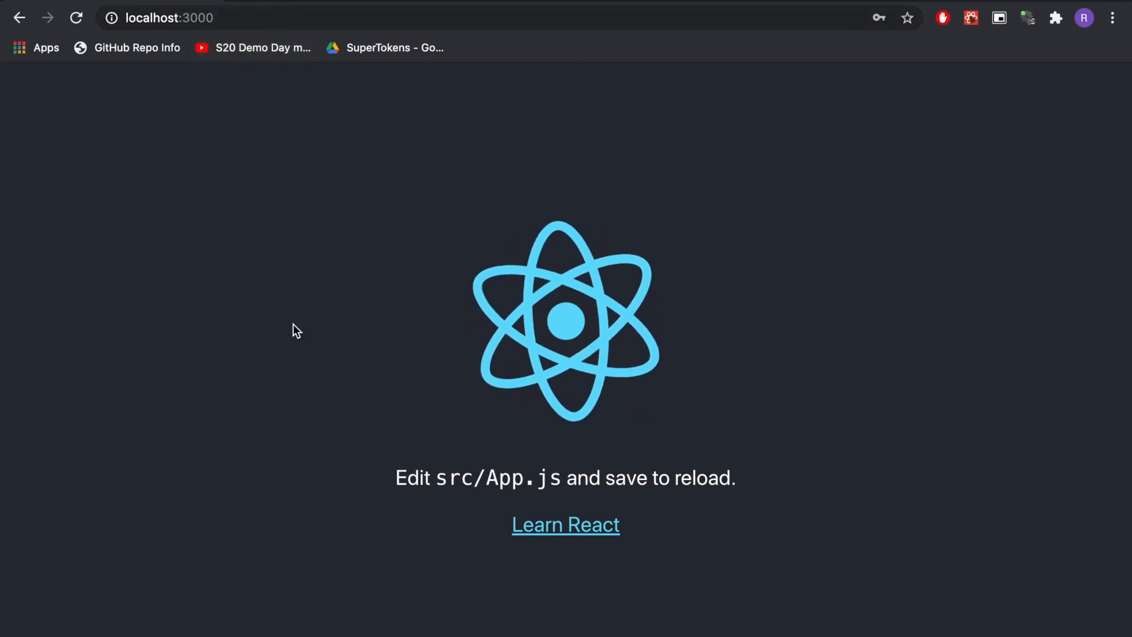
mouse_move(361, 389)
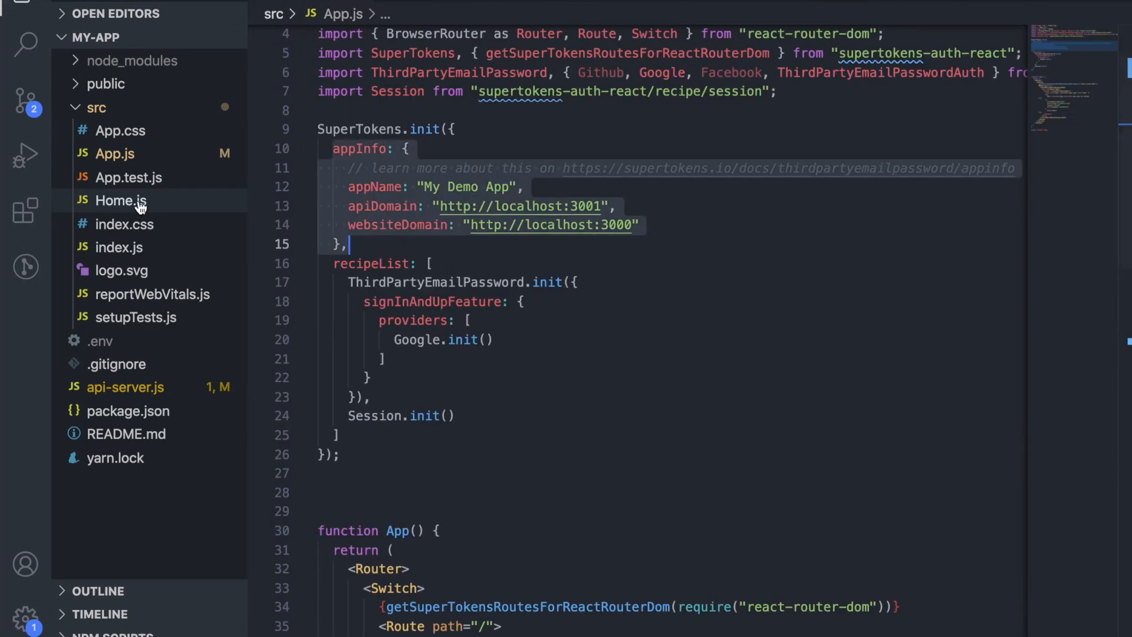
Place <Home /> inside the ThirdPartyEmailPasswordAuth wrapper of the "/" Route in App.js.
left_click(120, 200)
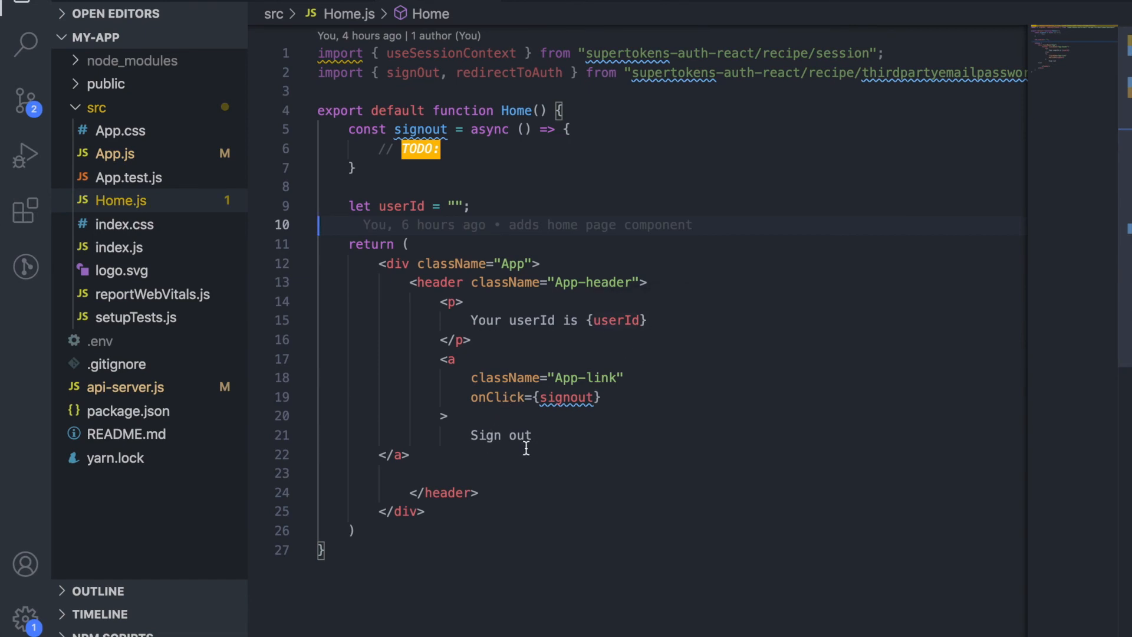
left_click(514, 111)
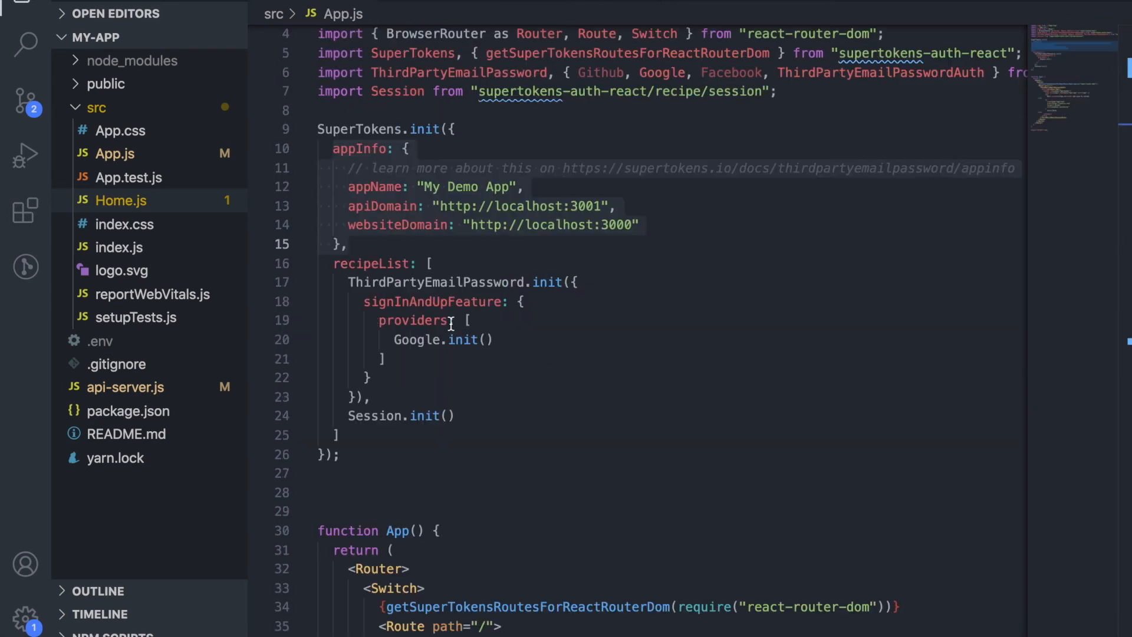
scroll("down", 3)
type("<")
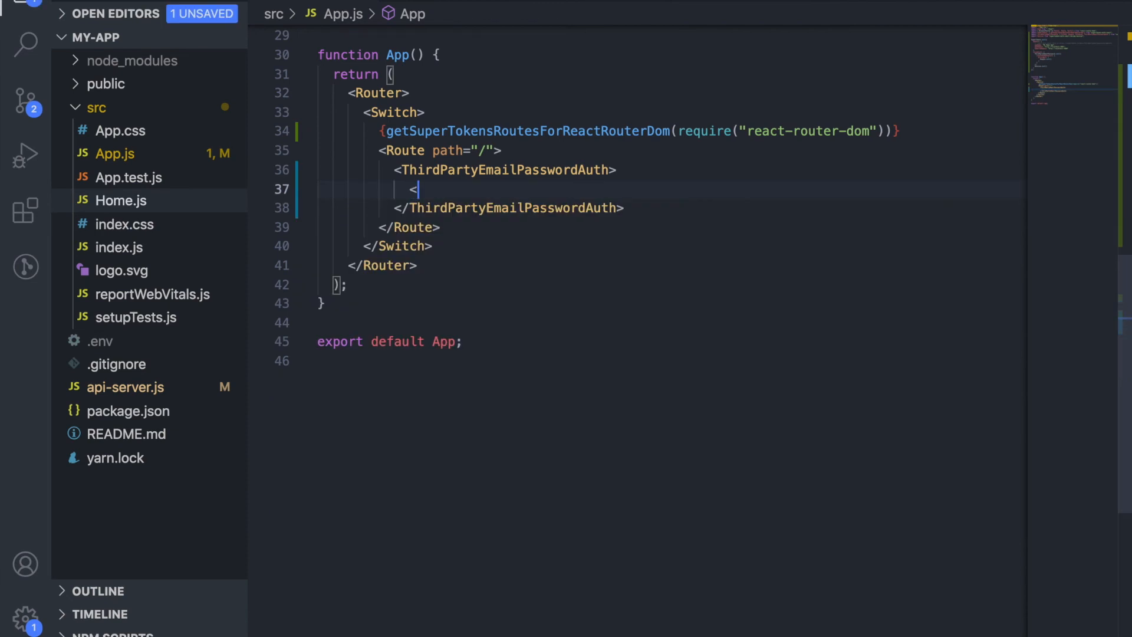
type("Home />")
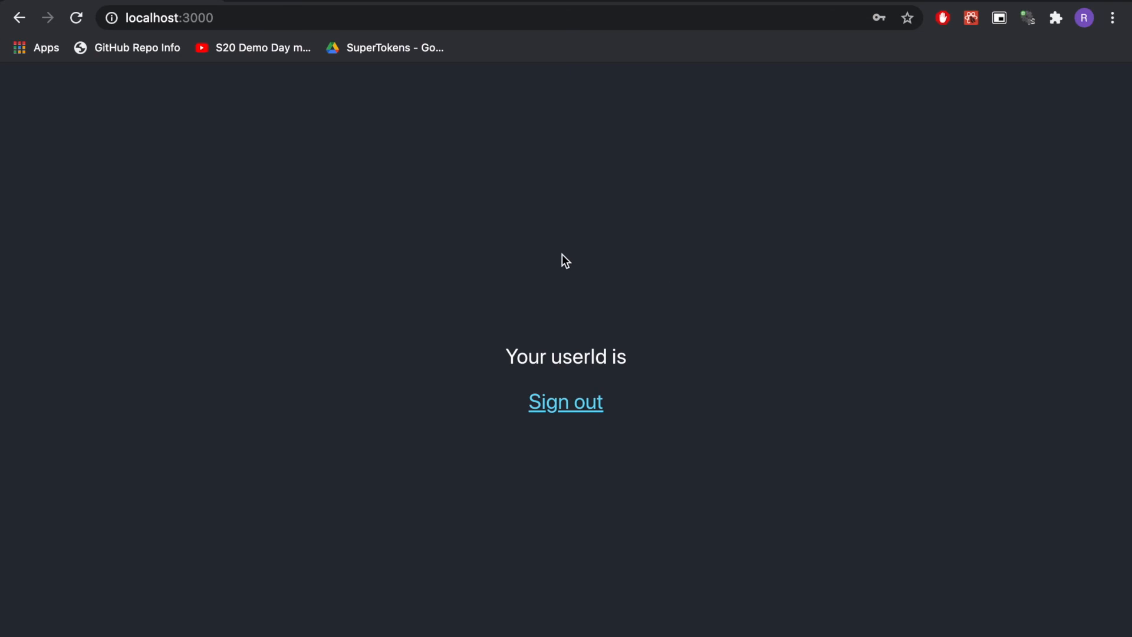
mouse_move(727, 372)
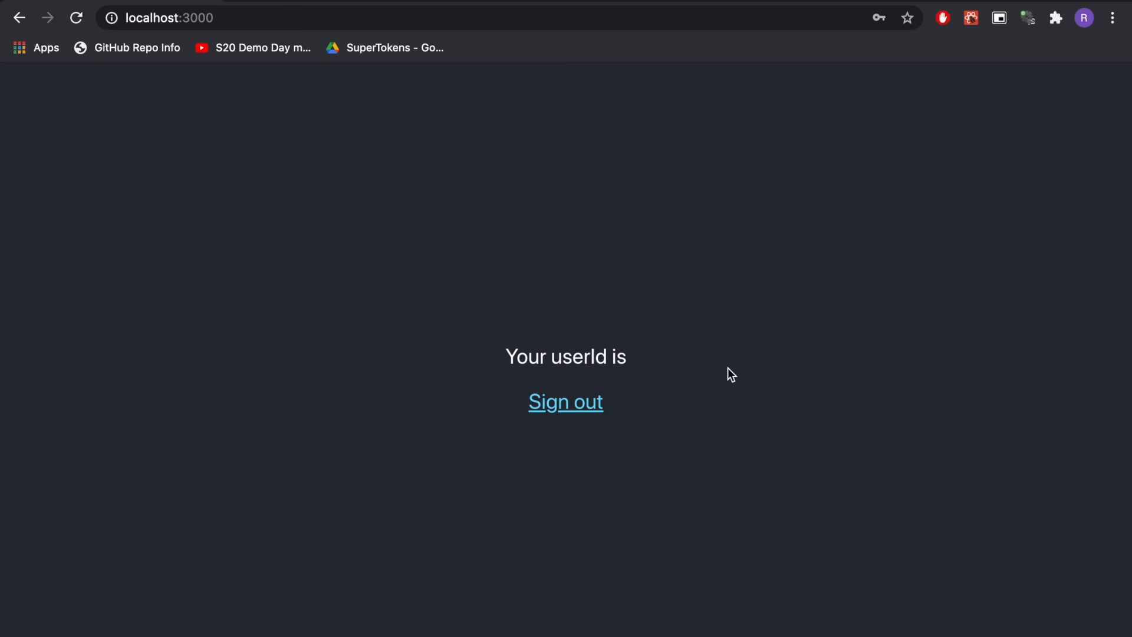
mouse_move(554, 407)
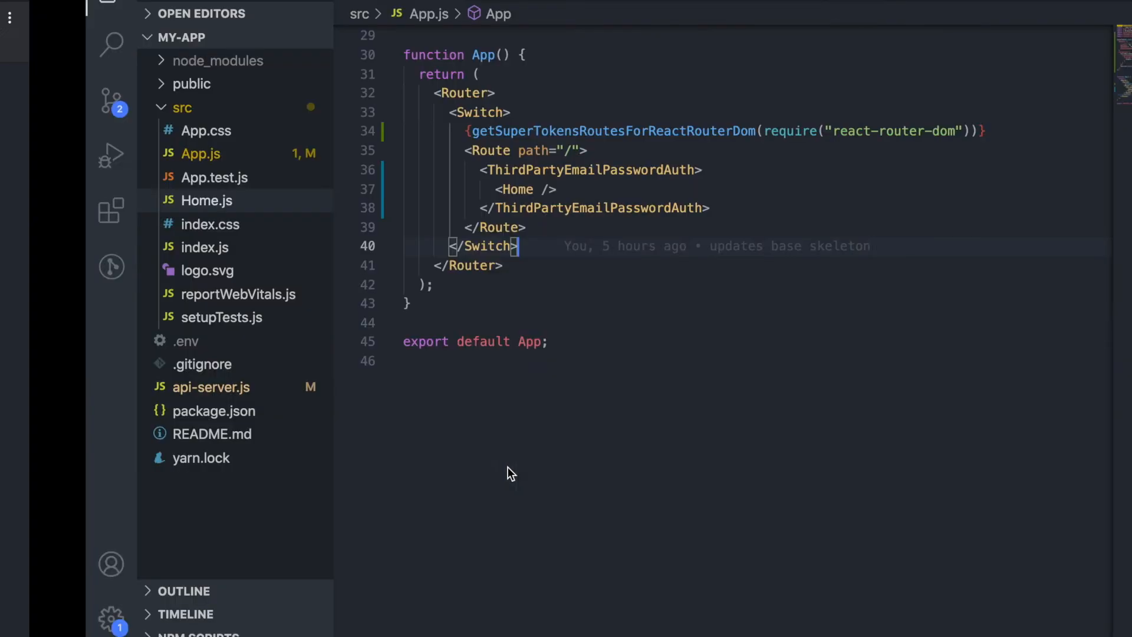
Assign userId in Home.js from useSessionContext().userId.
left_click(206, 200)
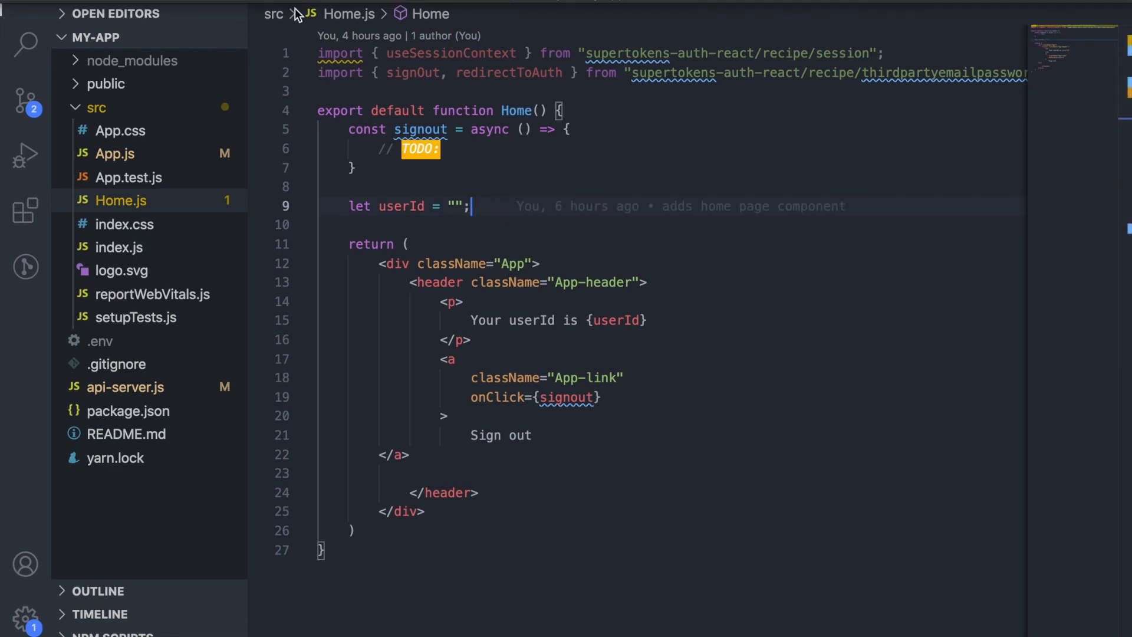
left_click(114, 153)
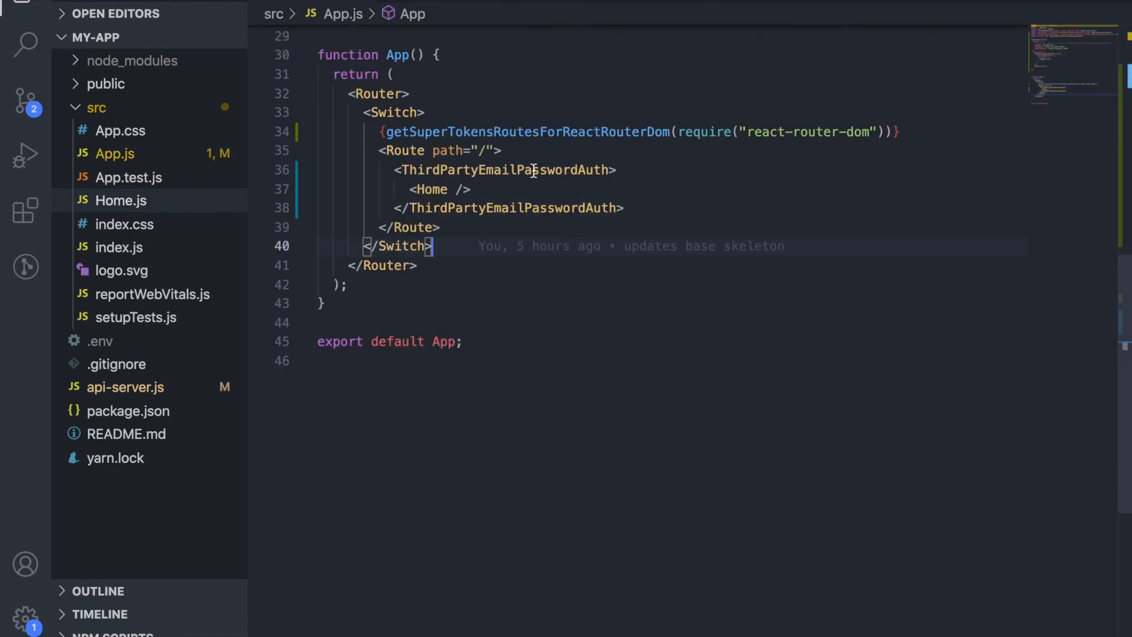
left_click(120, 201)
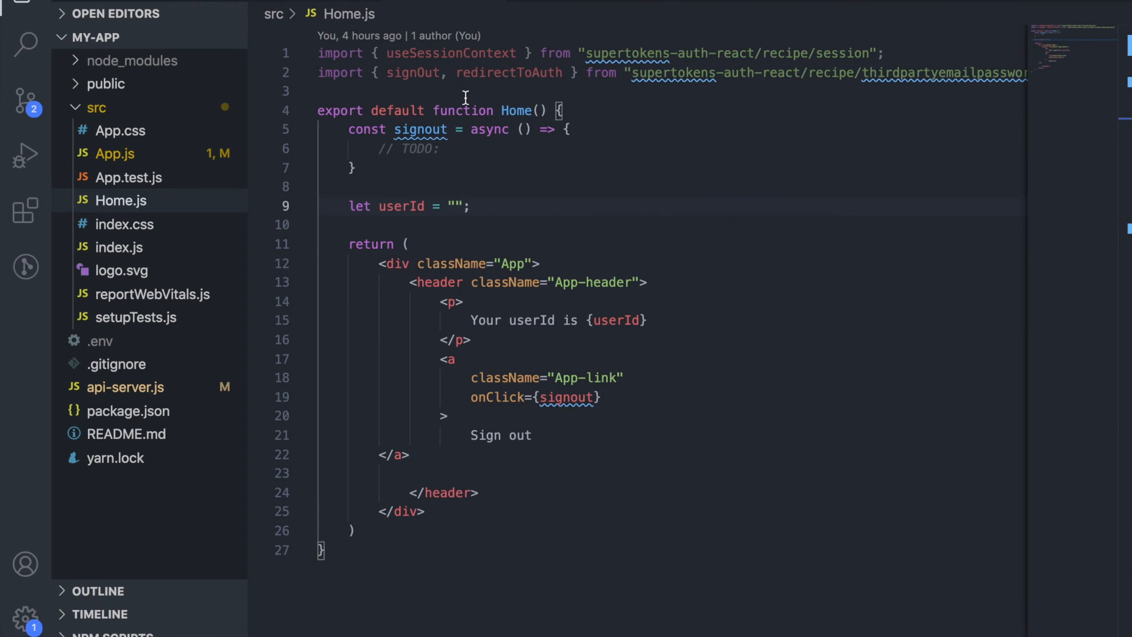
double_click(450, 53)
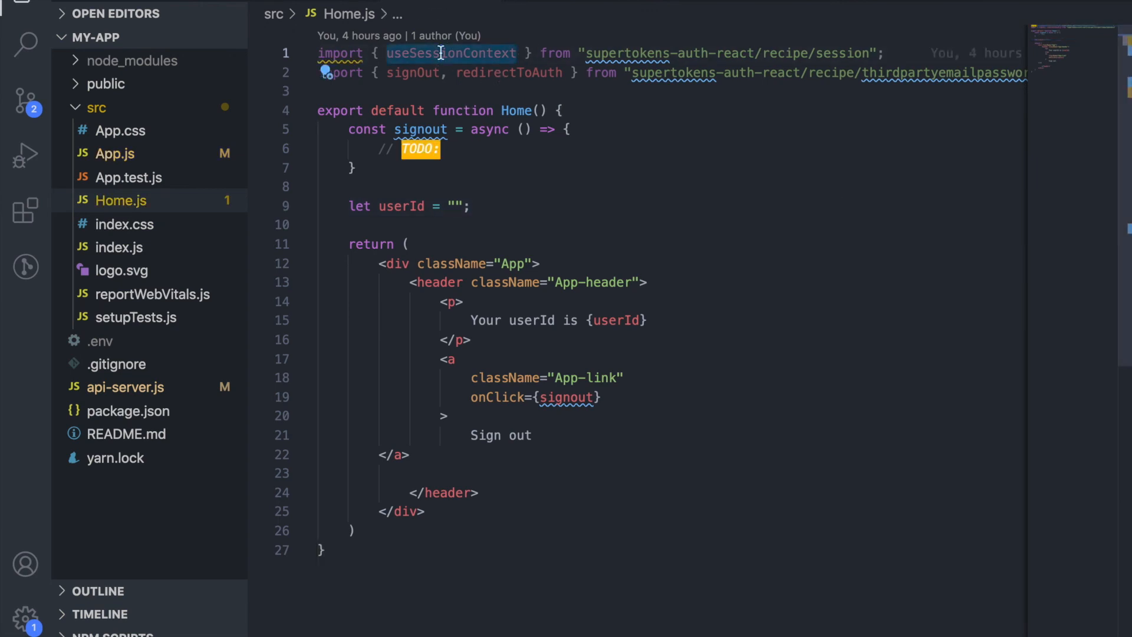
mouse_move(466, 230)
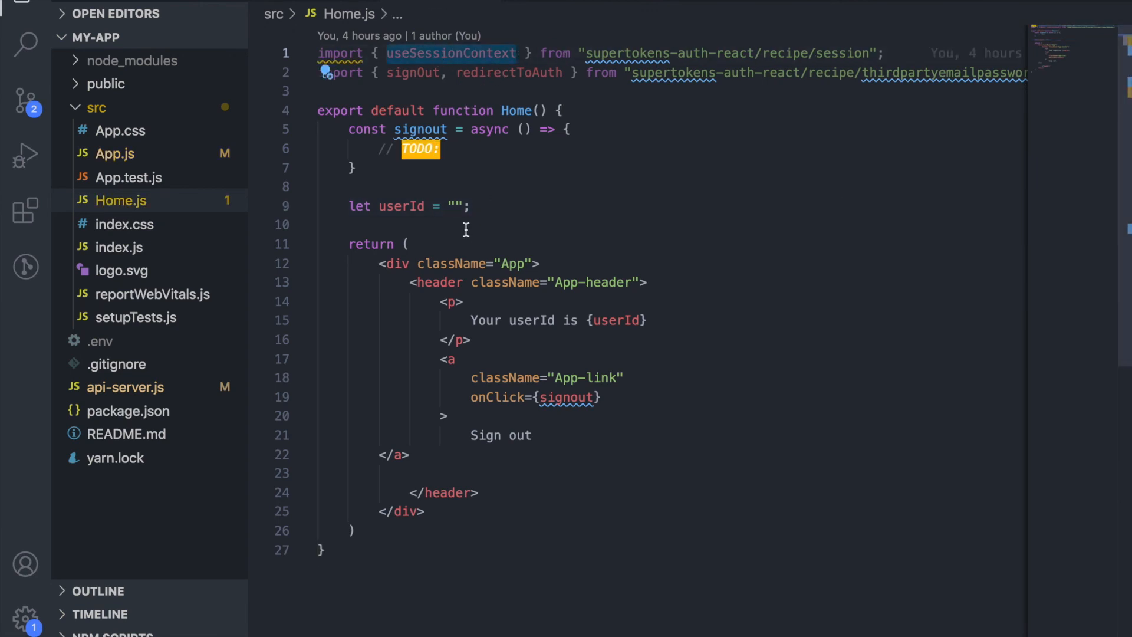
type("useSessionContext()")
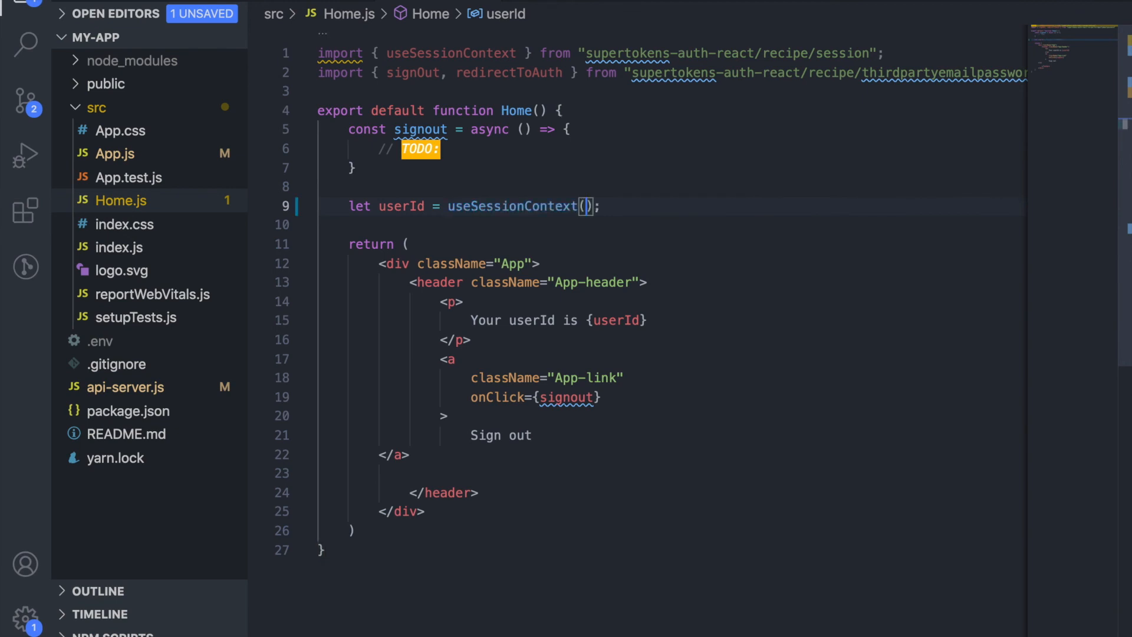
type(".userId")
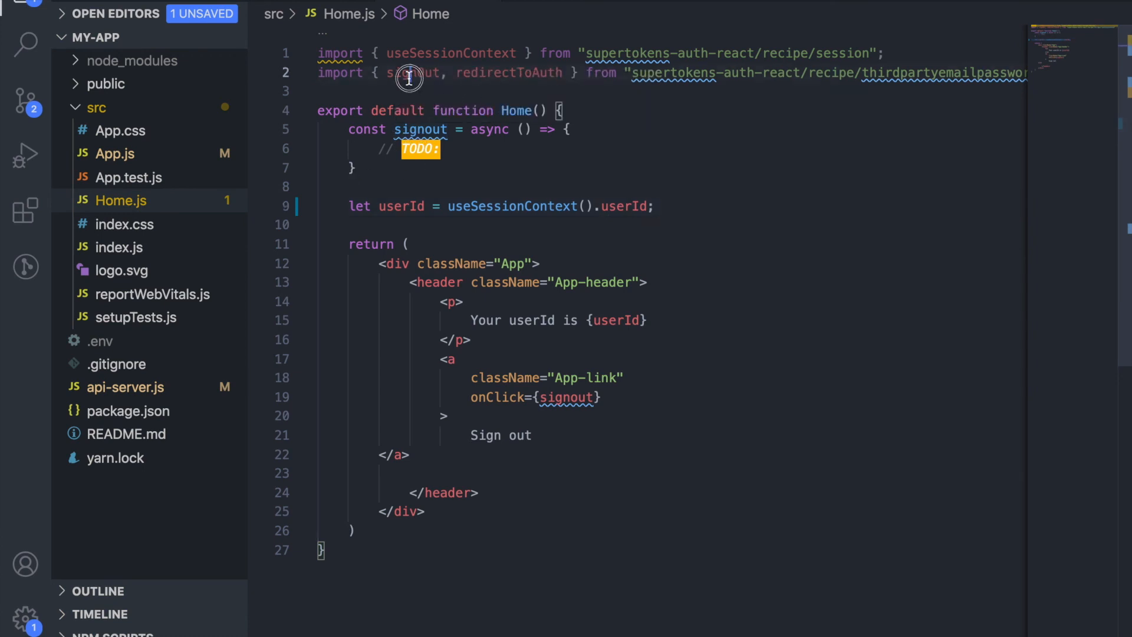
Make signout await signOut() and then call redirectToAuth().
key("Enter")
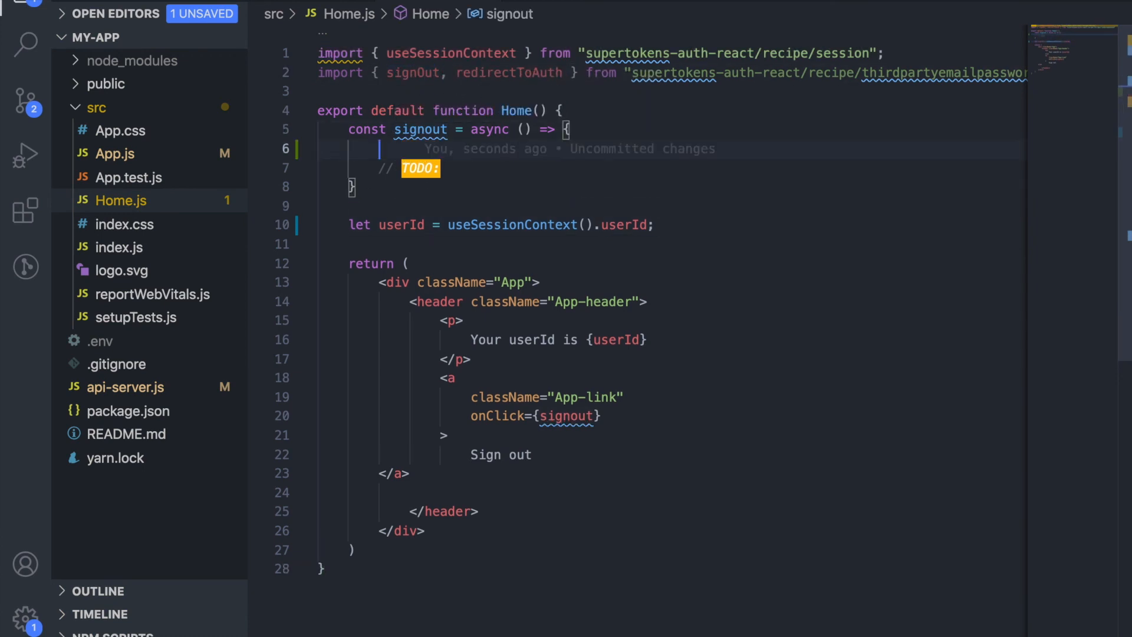
type("await signOut();")
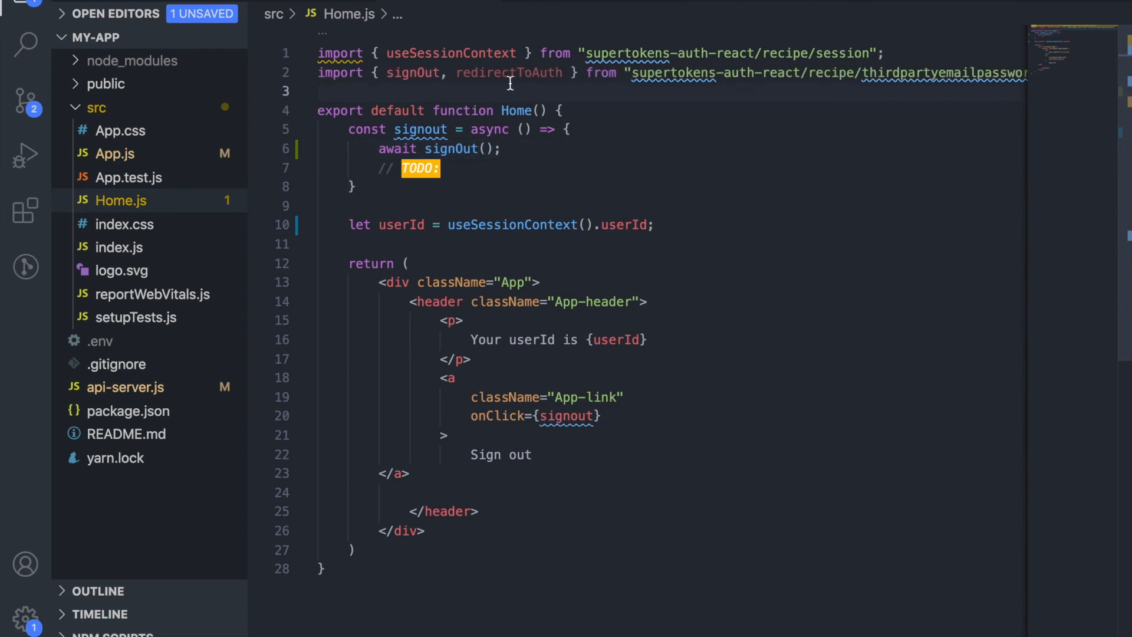
type("redirectToAuth")
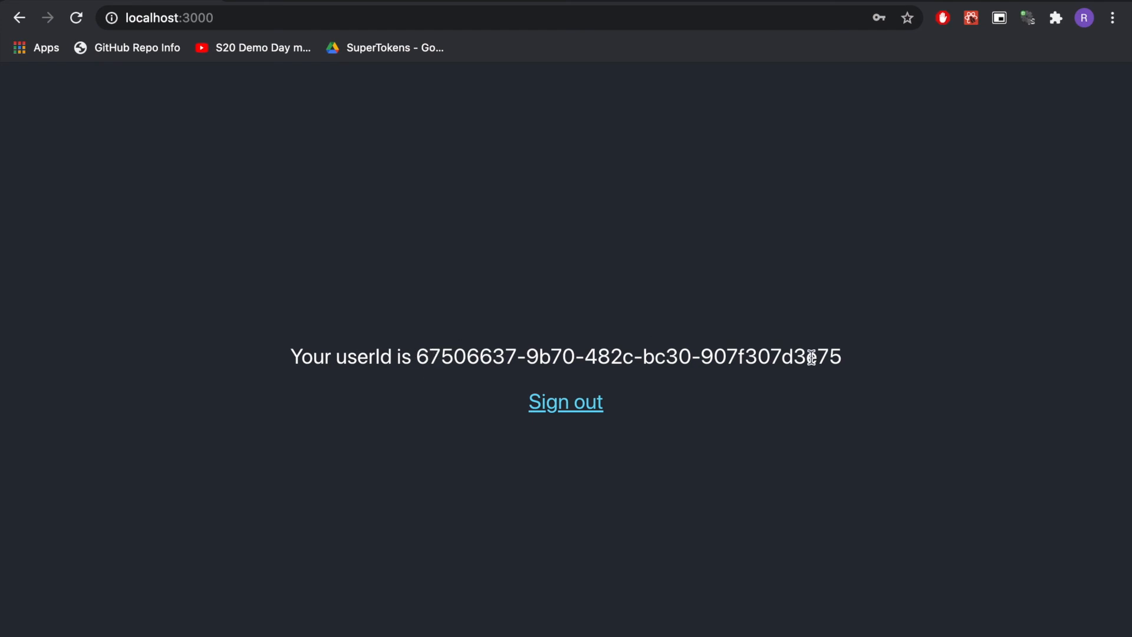
mouse_move(549, 406)
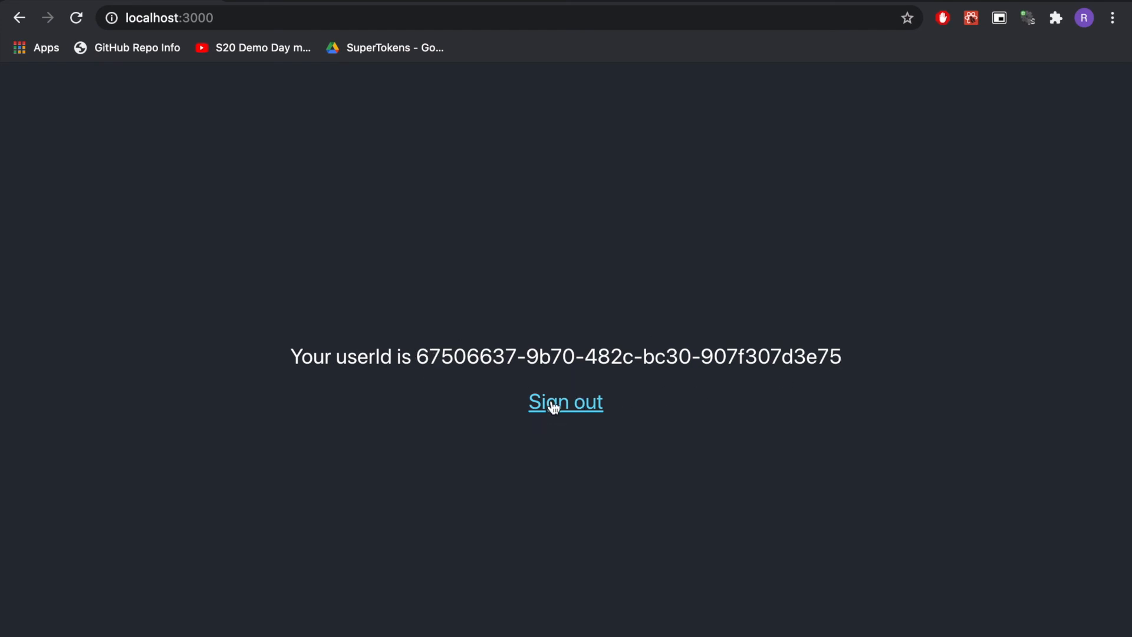
Sign out, sign back in with a Google account to see a userId, then sign out again.
left_click(566, 402)
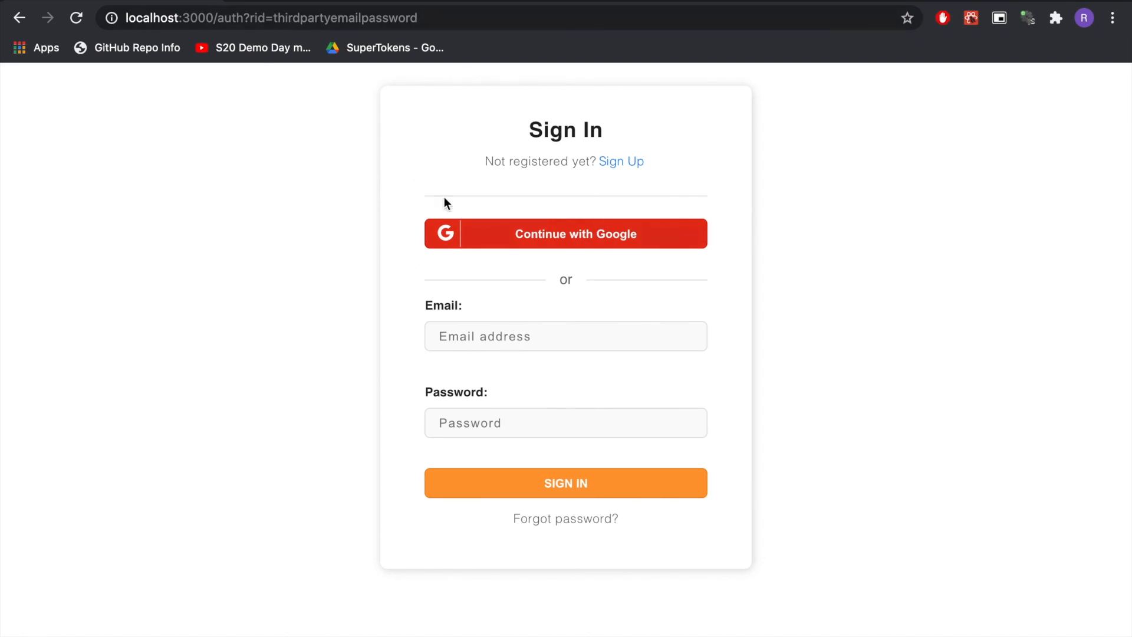
left_click(549, 233)
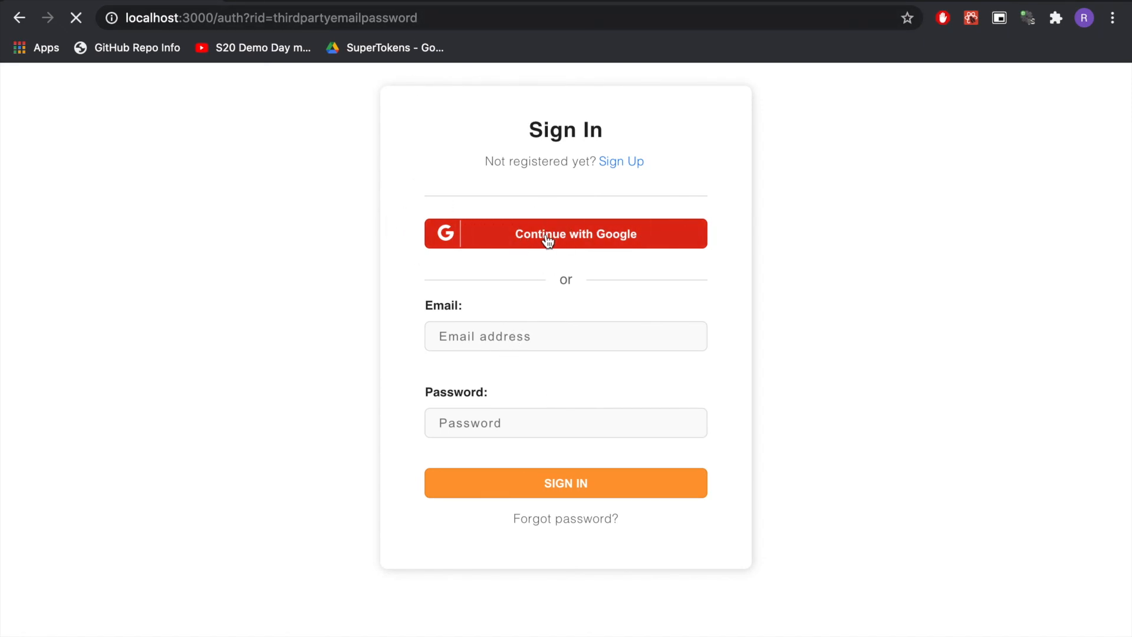
left_click(566, 234)
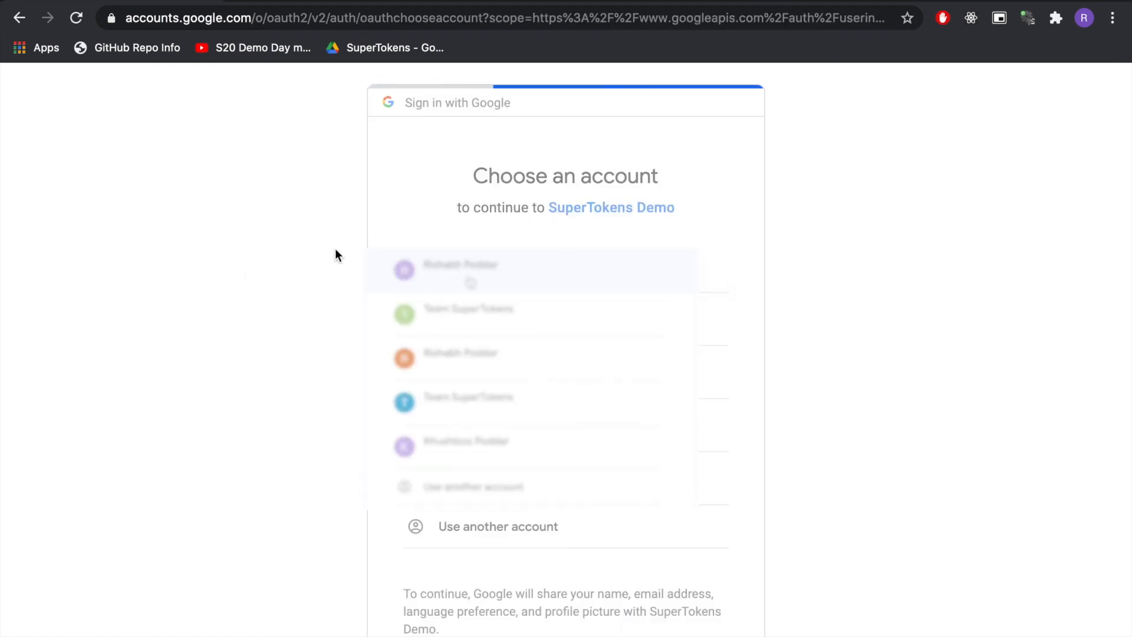
left_click(472, 269)
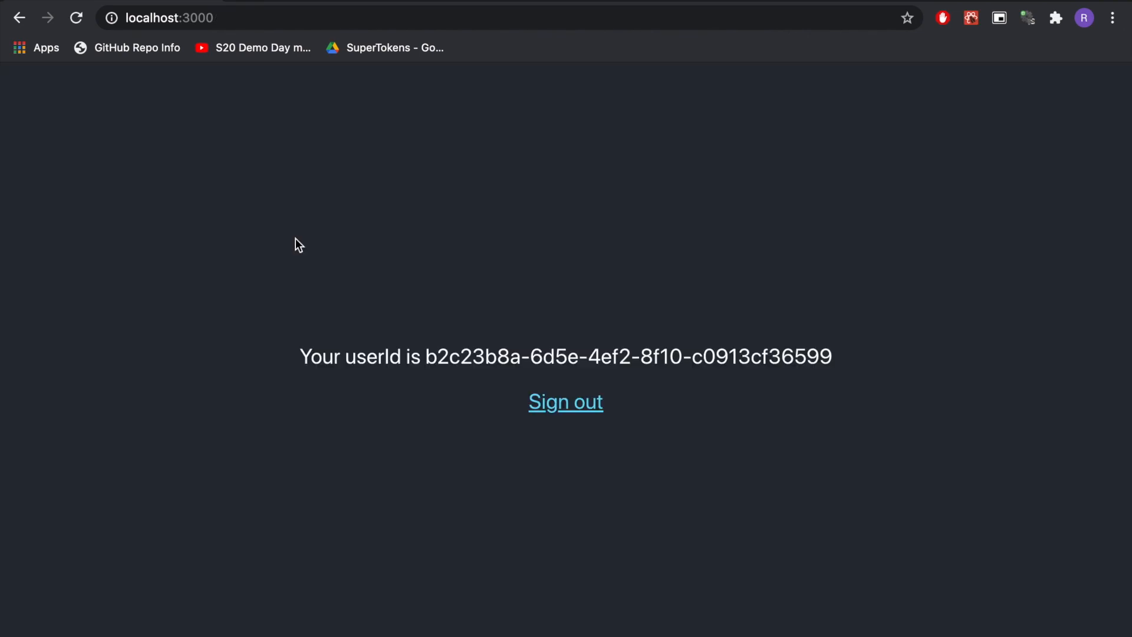
left_click(566, 403)
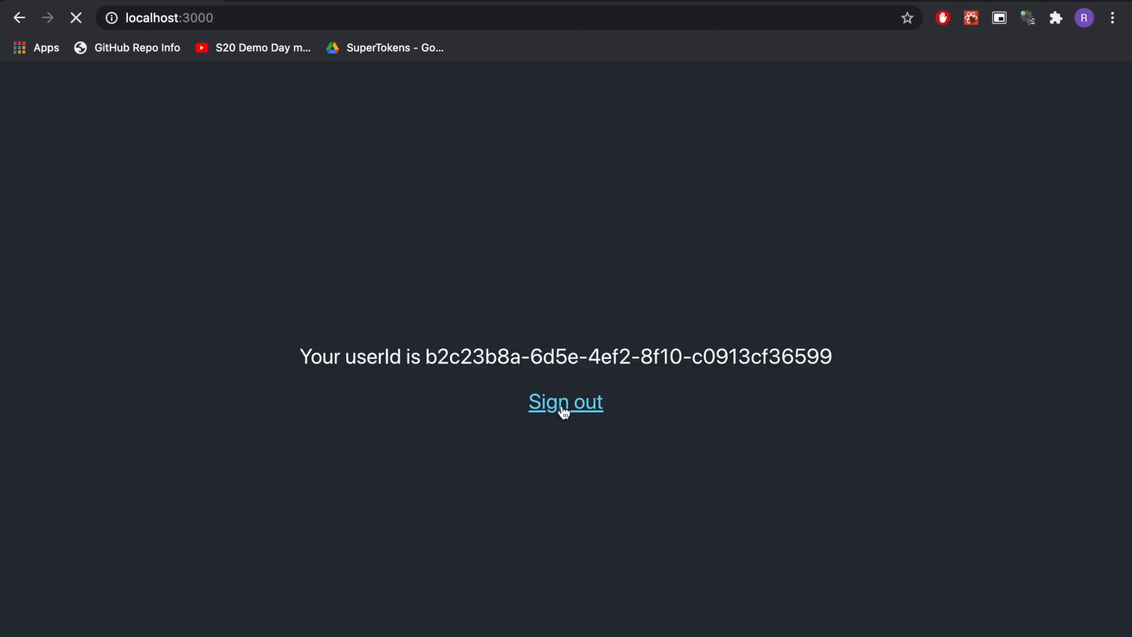
left_click(566, 402)
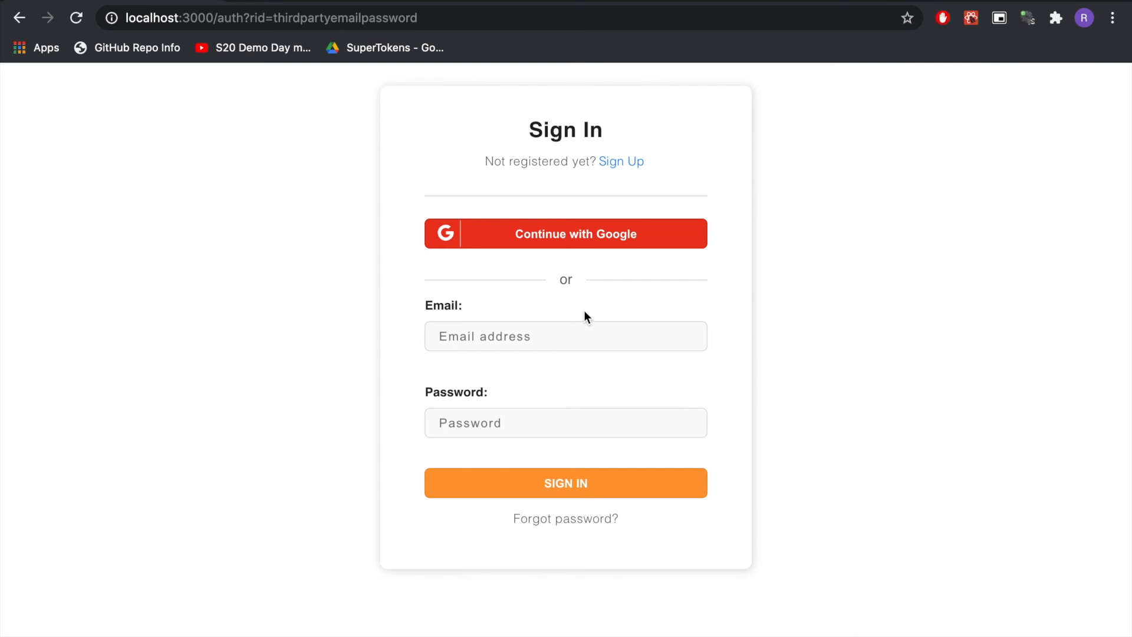
mouse_move(310, 273)
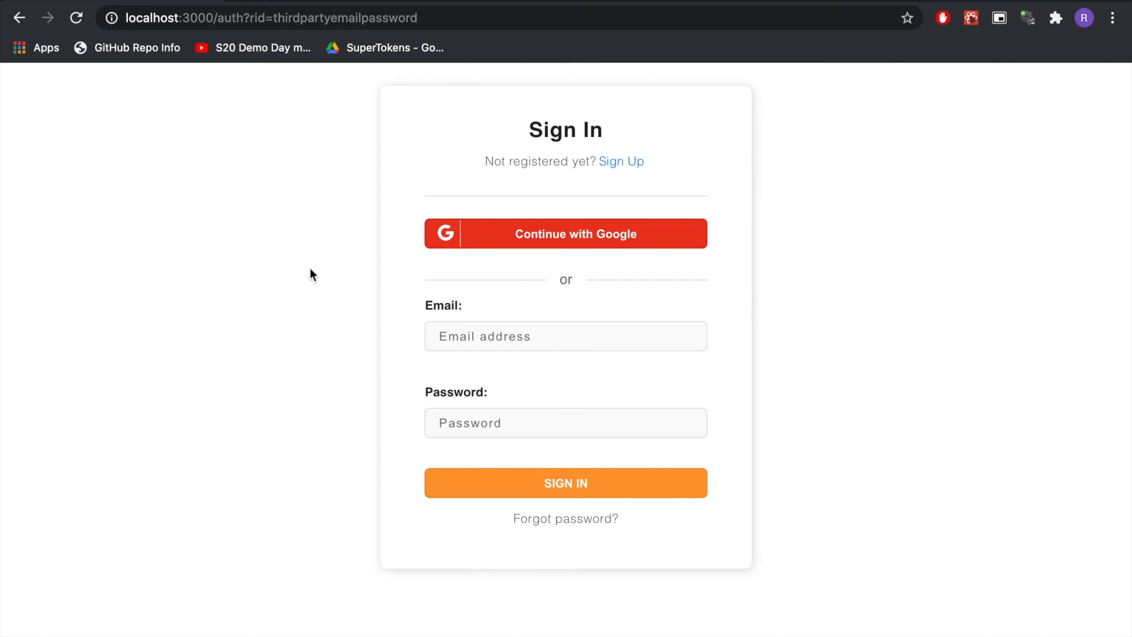